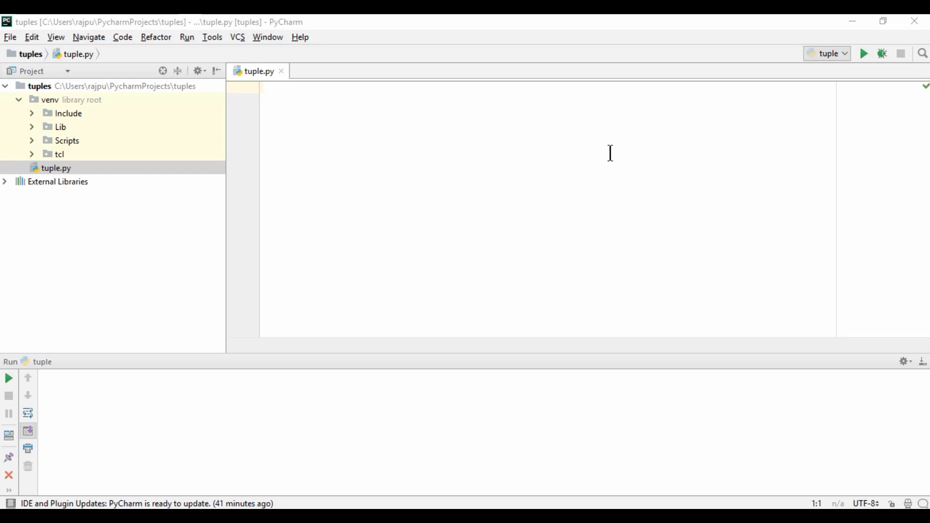
{"action": "mouse_move", "coordinate": [551, 153]}
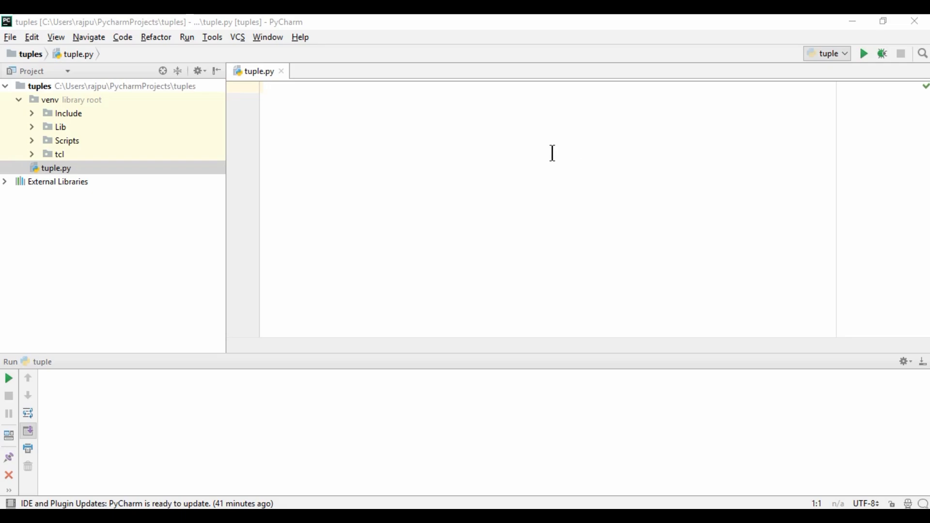
Write my_tuple = ('Akhilesh','Singh',30) and a print(my_tuple) line in tuple.py
{"action": "type", "text": "my"}
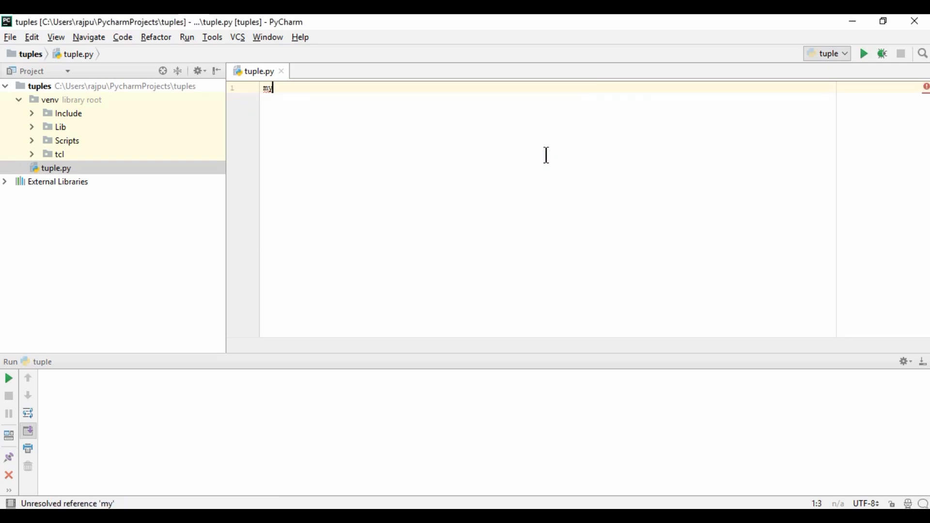
{"action": "type", "text": "_"}
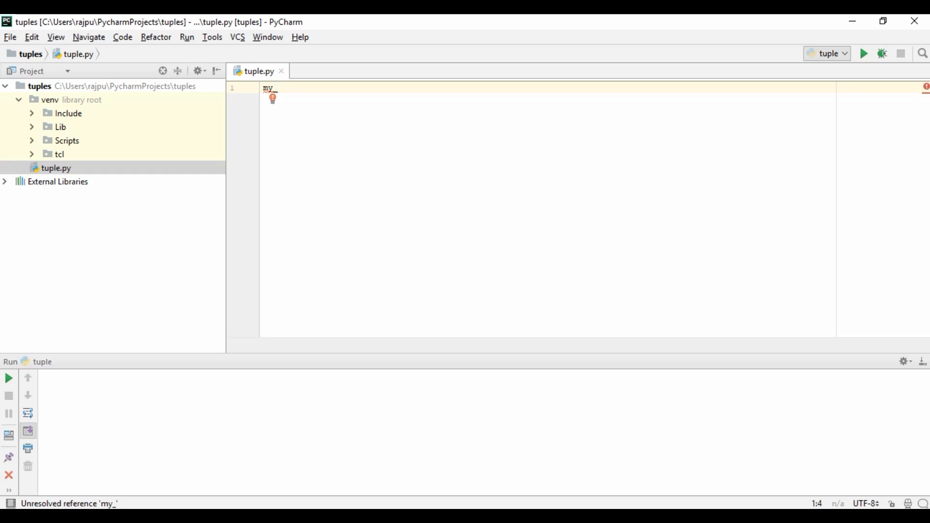
{"action": "type", "text": "tuple ="}
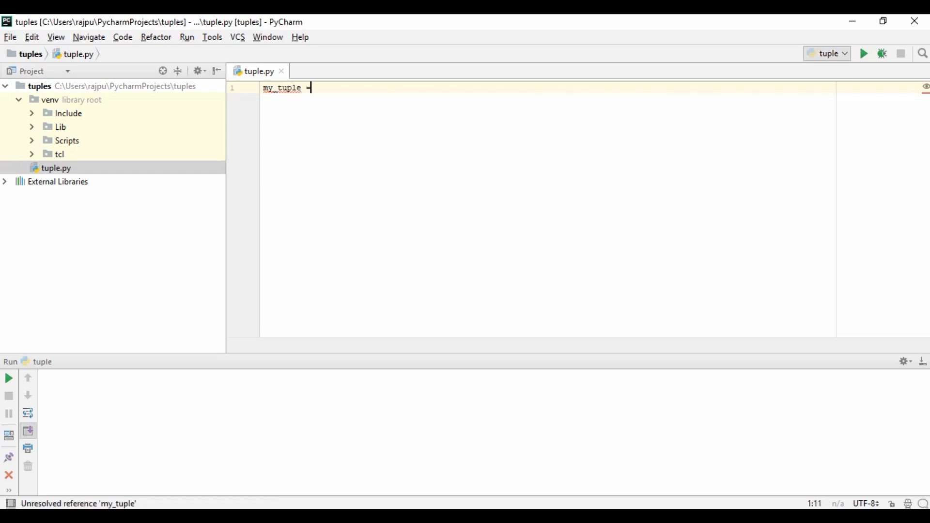
{"action": "type", "text": "()"}
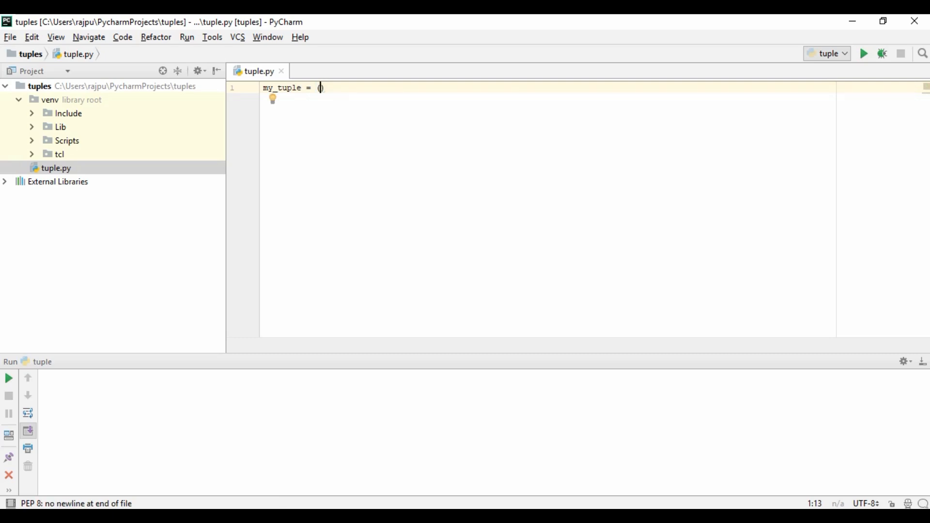
{"action": "type", "text": "'"}
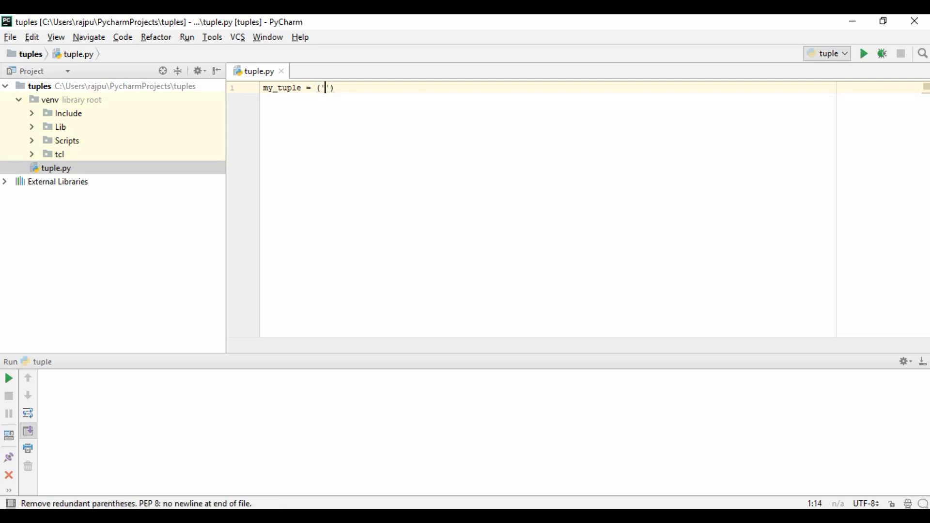
{"action": "type", "text": "Akhilesh"}
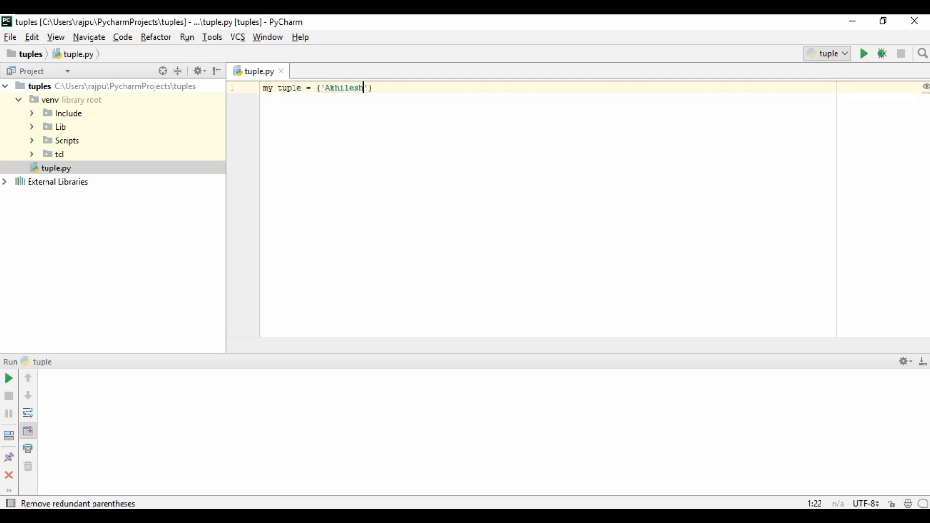
{"action": "type", "text": ","}
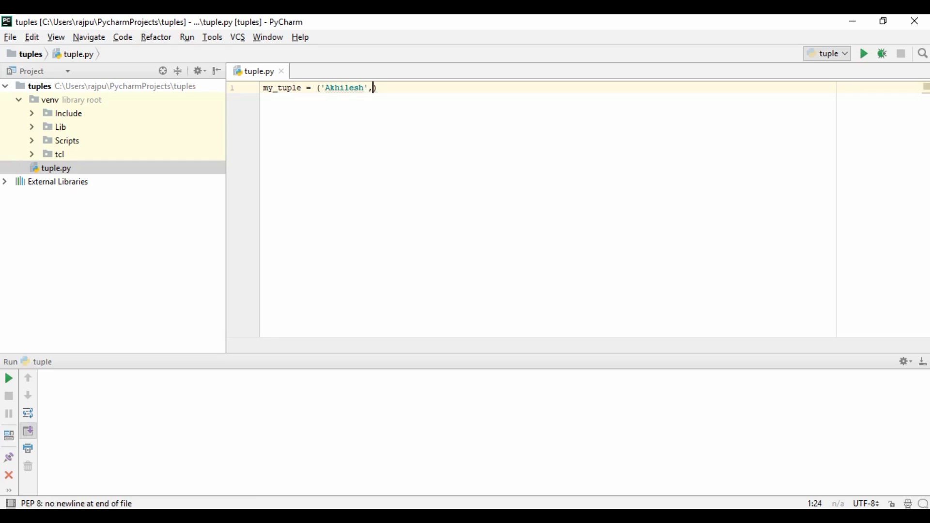
{"action": "type", "text": "'Sin'"}
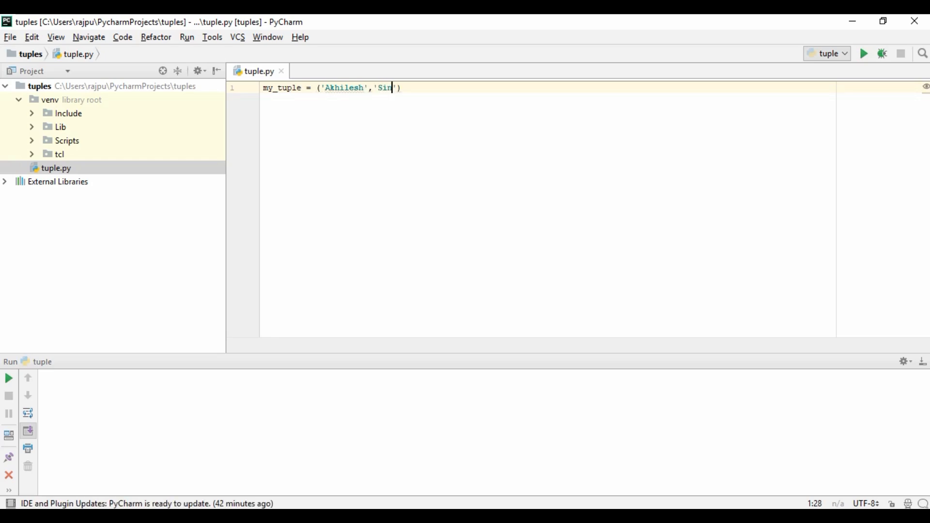
{"action": "type", "text": "gh"}
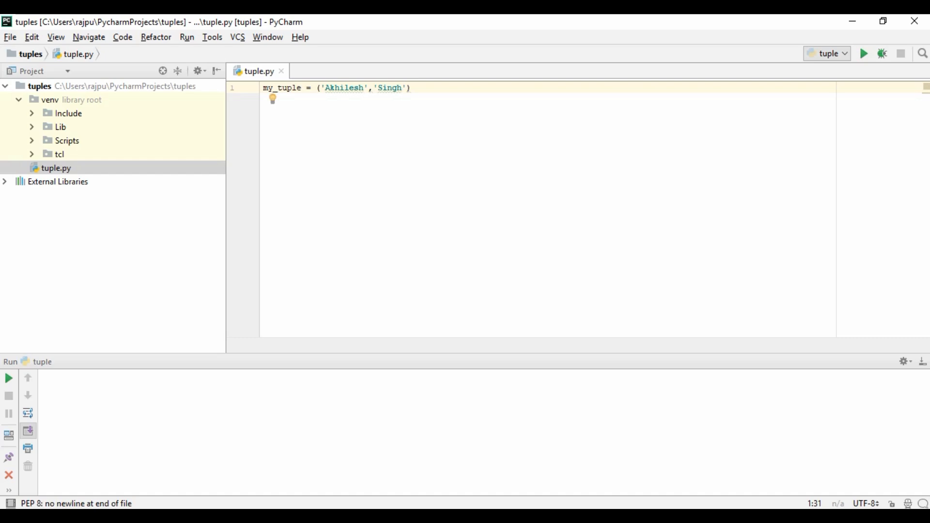
{"action": "type", "text": ","}
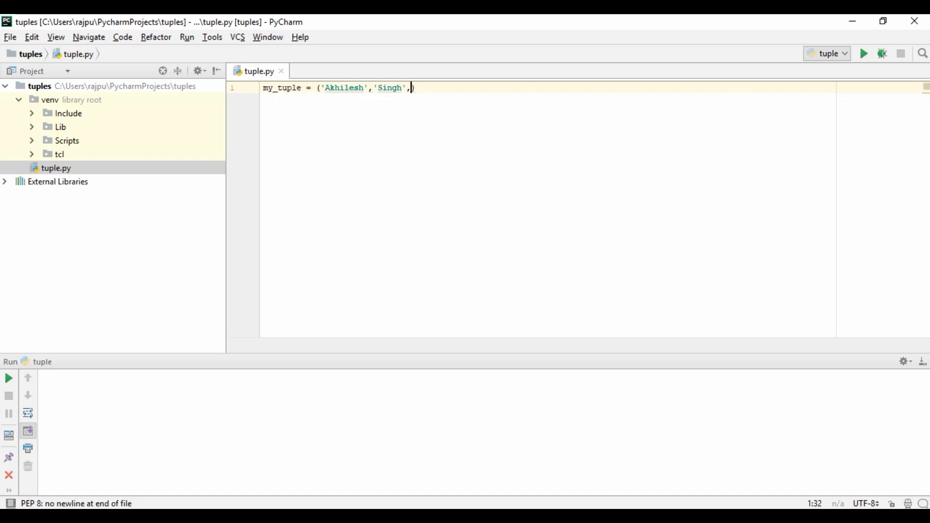
{"action": "type", "text": "30"}
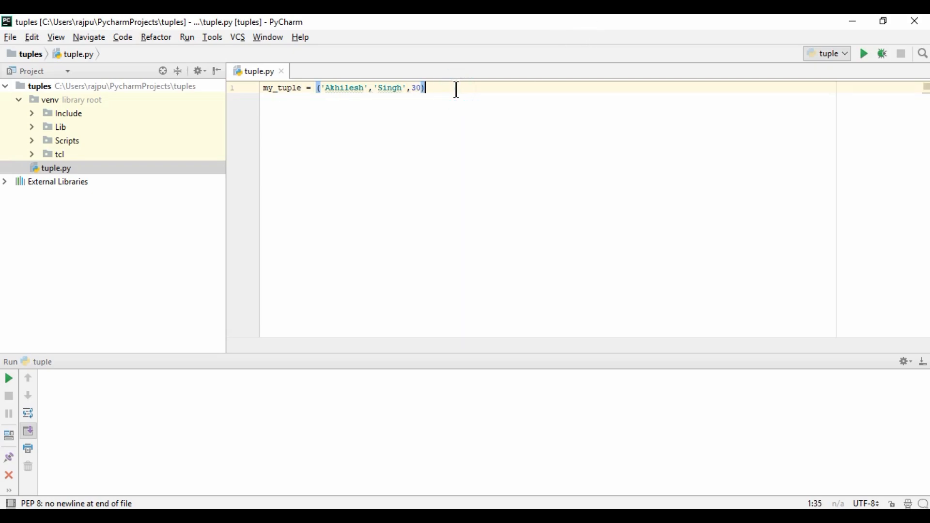
{"action": "type", "text": "print(my_tuple"}
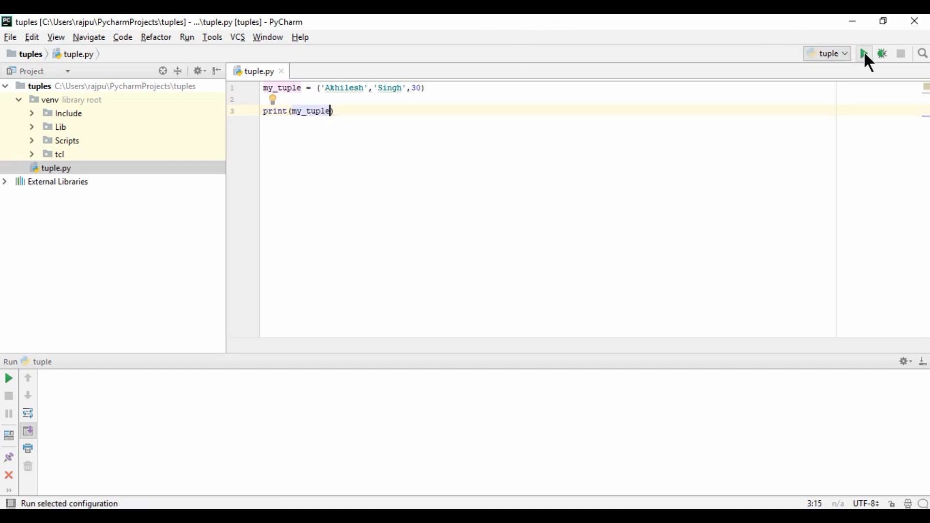
Run tuple.py and highlight the printed ('Akhilesh', 'Singh', 30) output
{"action": "left_click", "coordinate": [863, 53]}
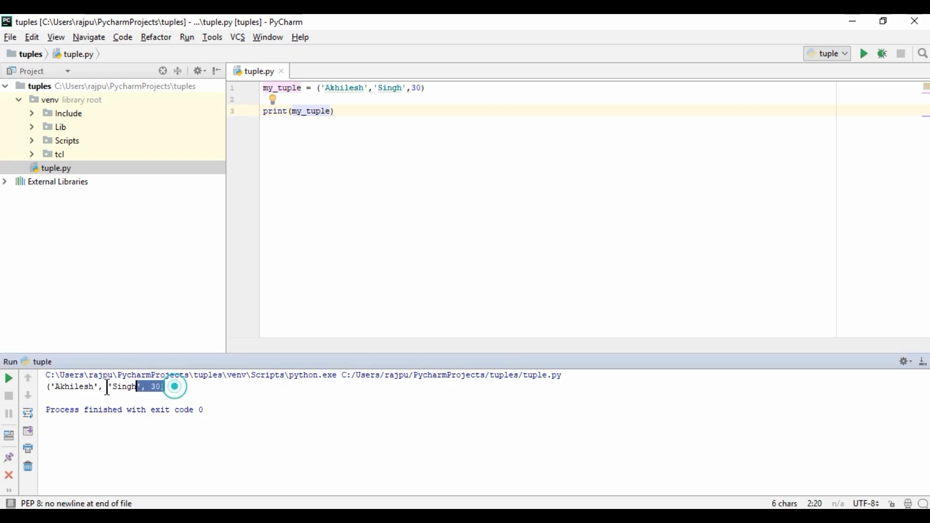
{"action": "triple_click", "coordinate": [103, 386]}
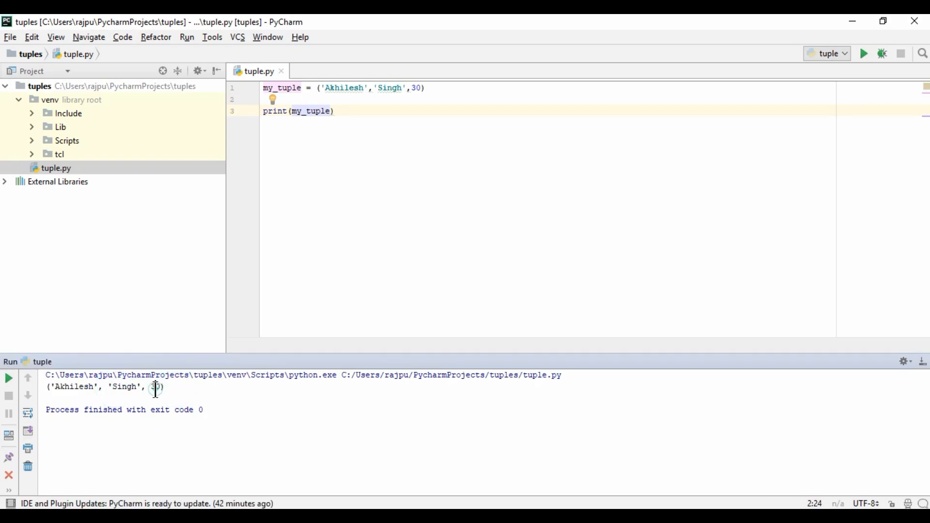
{"action": "double_click", "coordinate": [155, 387]}
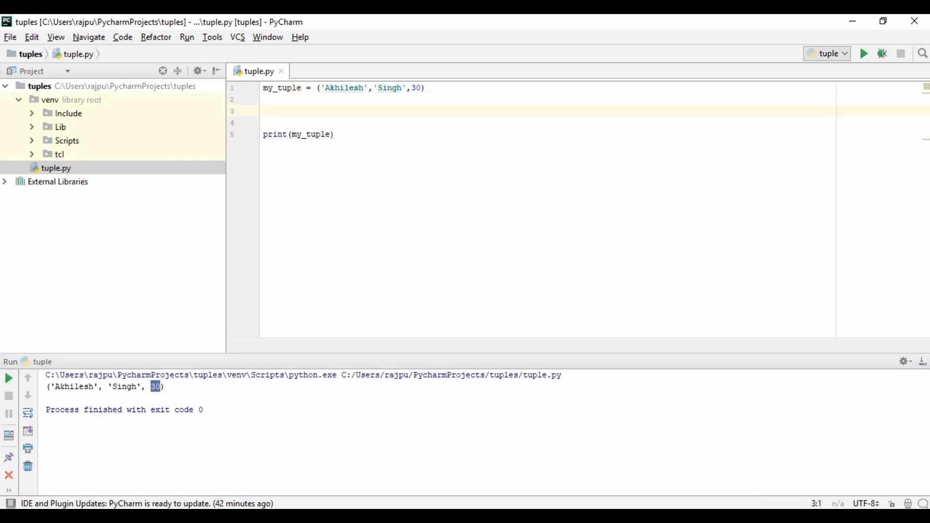
Add my_tuple[0]='Mohit' and run, getting the tuple item-assignment TypeError
{"action": "type", "text": "my_tuple"}
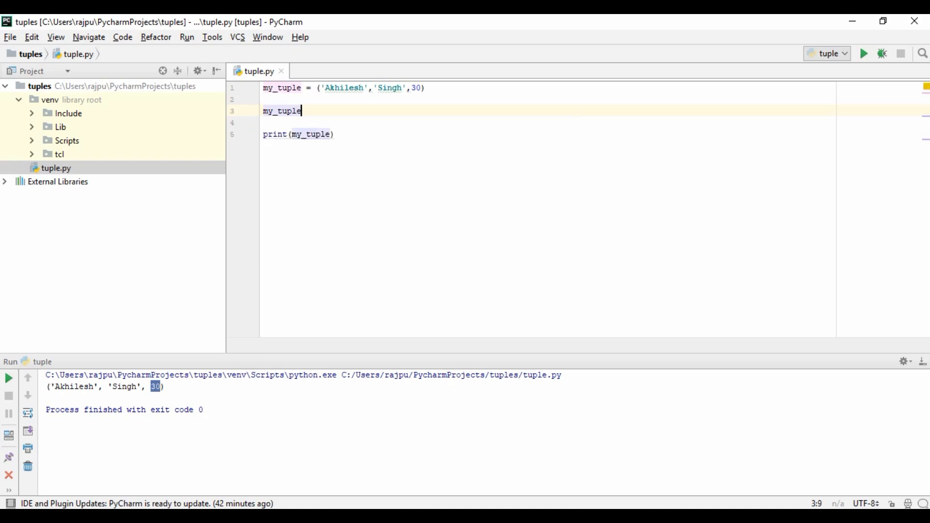
{"action": "type", "text": "[]"}
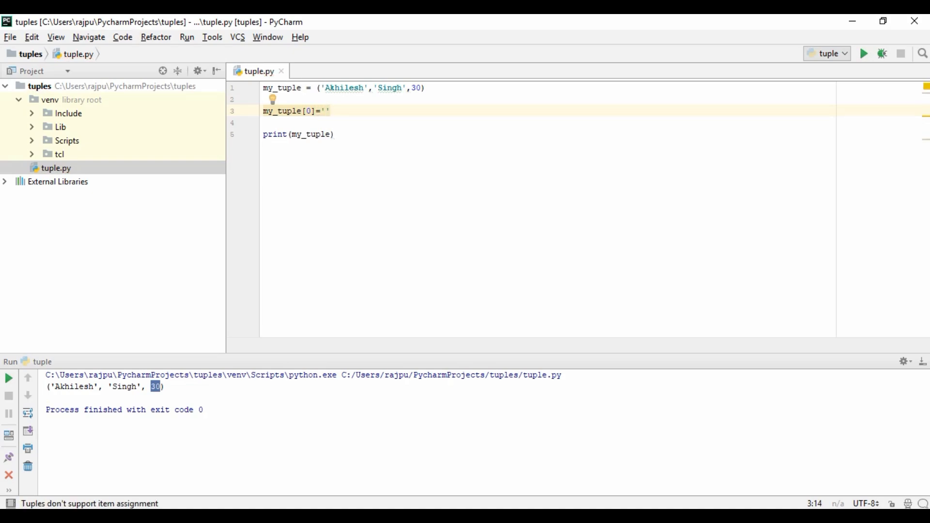
{"action": "type", "text": "Mohit"}
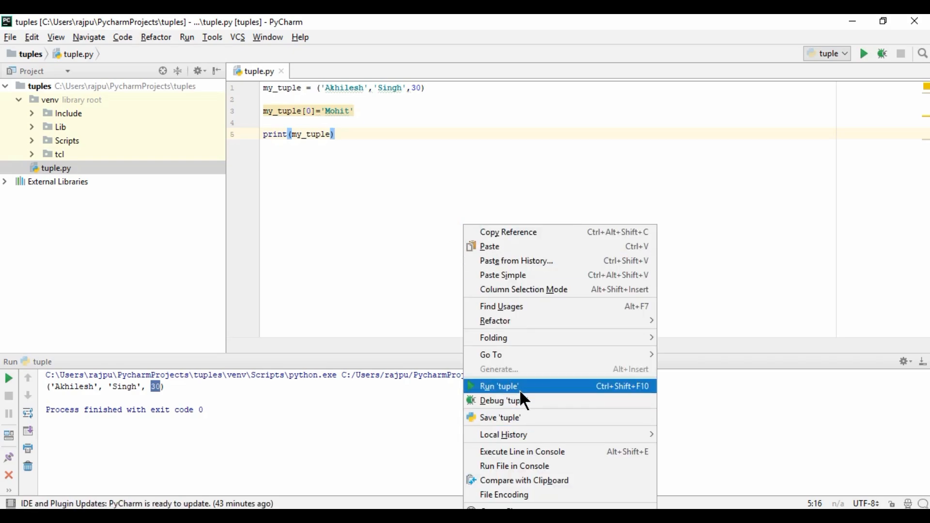
{"action": "left_click", "coordinate": [499, 386]}
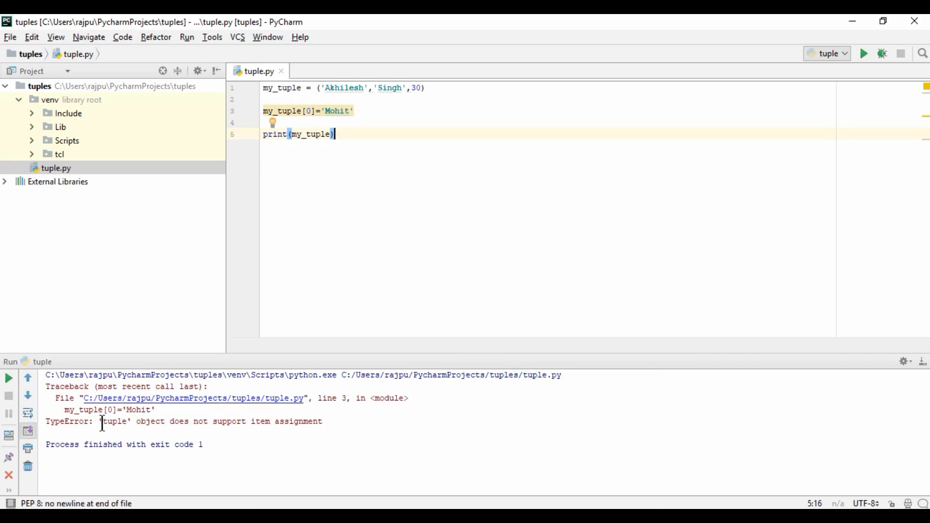
{"action": "double_click", "coordinate": [113, 421]}
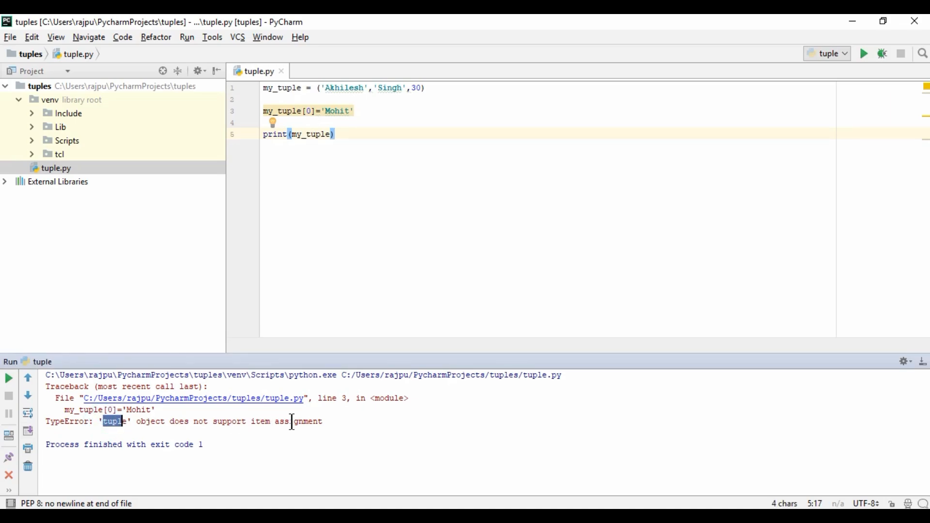
{"action": "double_click", "coordinate": [299, 421]}
{"action": "type", "text": "del "}
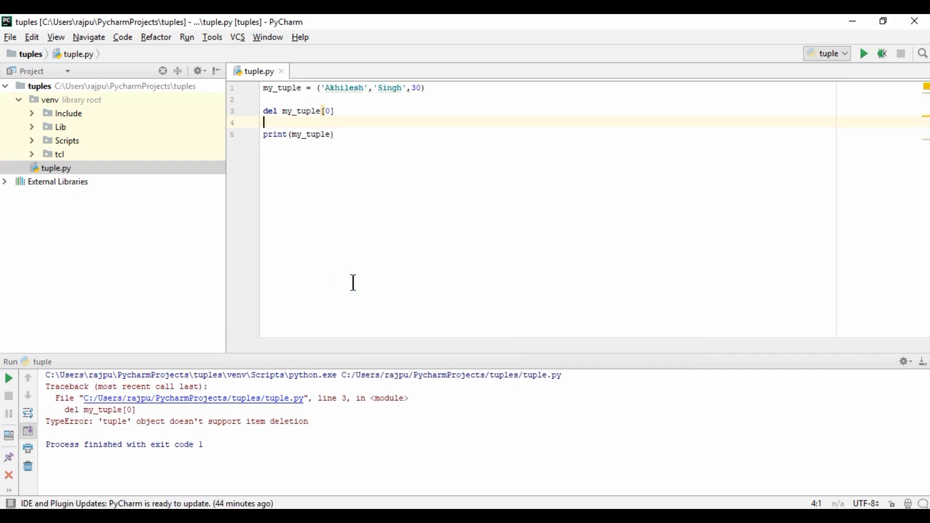
Select the del my_tuple[0] line to remove it
{"action": "left_click_drag", "start_coordinate": [95, 422], "coordinate": [308, 422]}
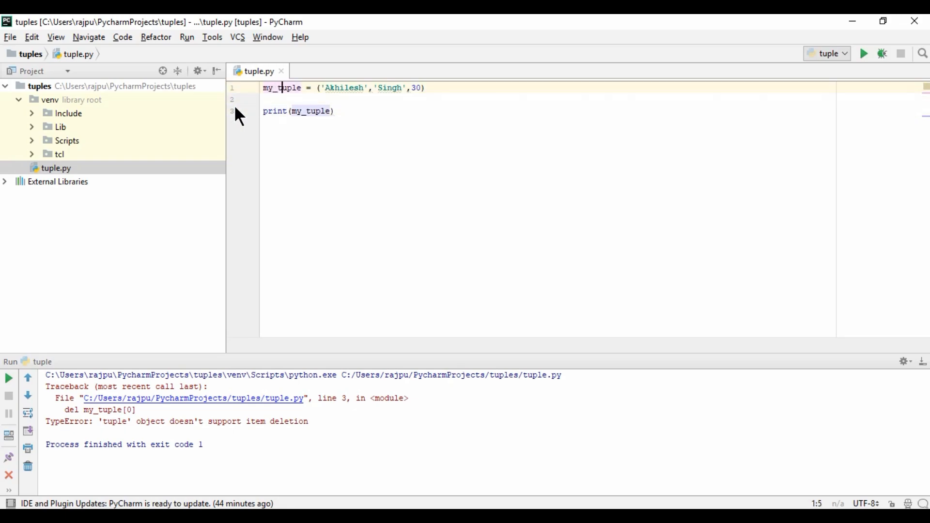
Rename the first tuple to my_tuple1 and define my_tuple2 = ('Tony','Stark',42)
{"action": "type", "text": "1"}
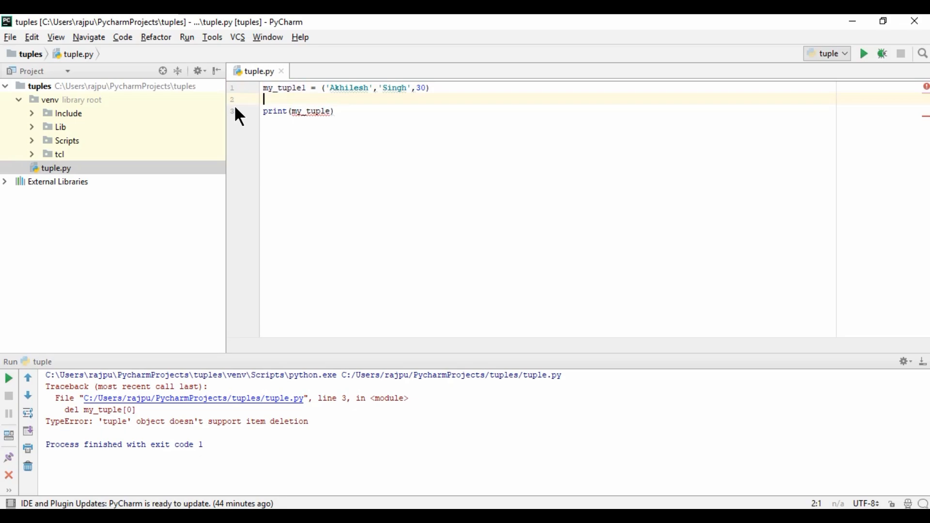
{"action": "type", "text": "my"}
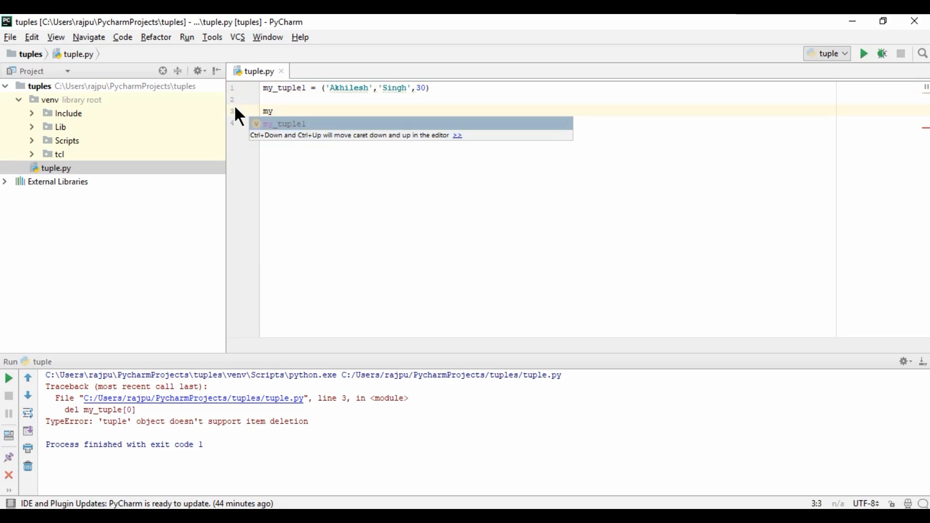
{"action": "type", "text": "_tuple2"}
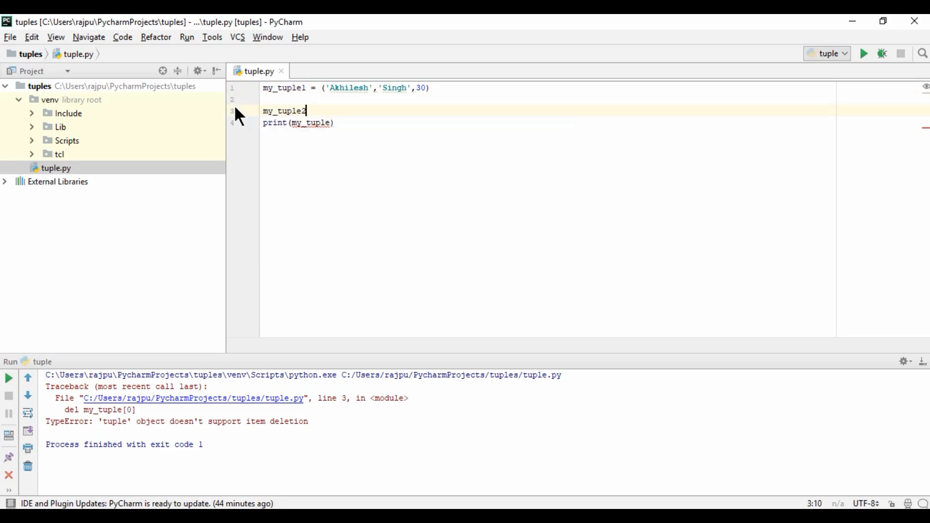
{"action": "type", "text": "= ()"}
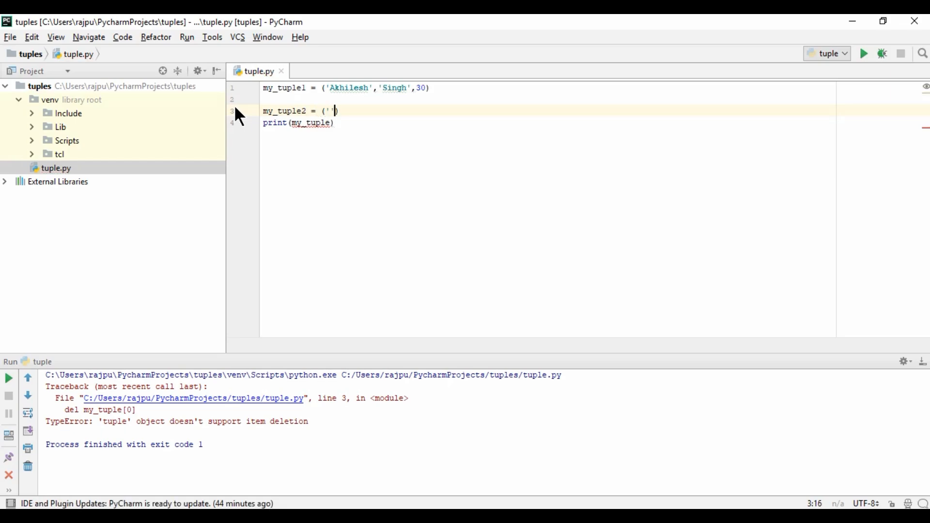
{"action": "type", "text": "Tom"}
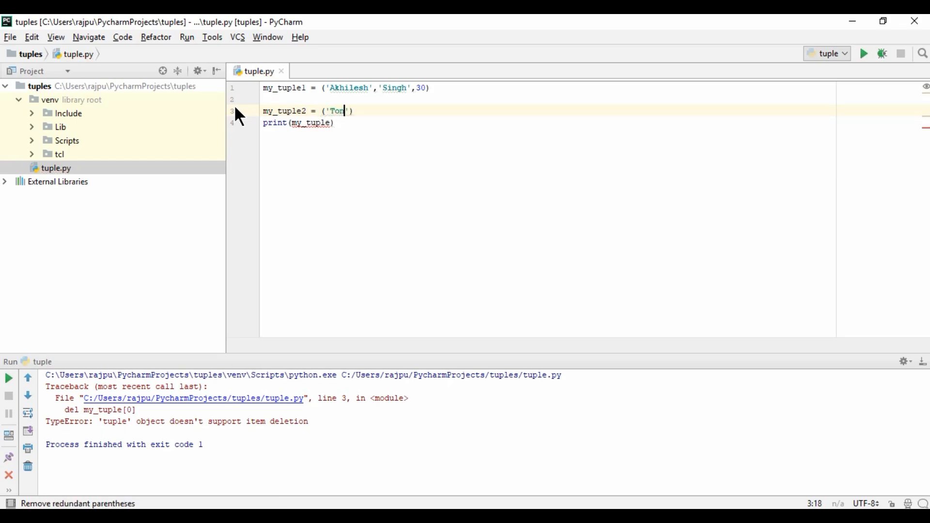
{"action": "type", "text": "y',"}
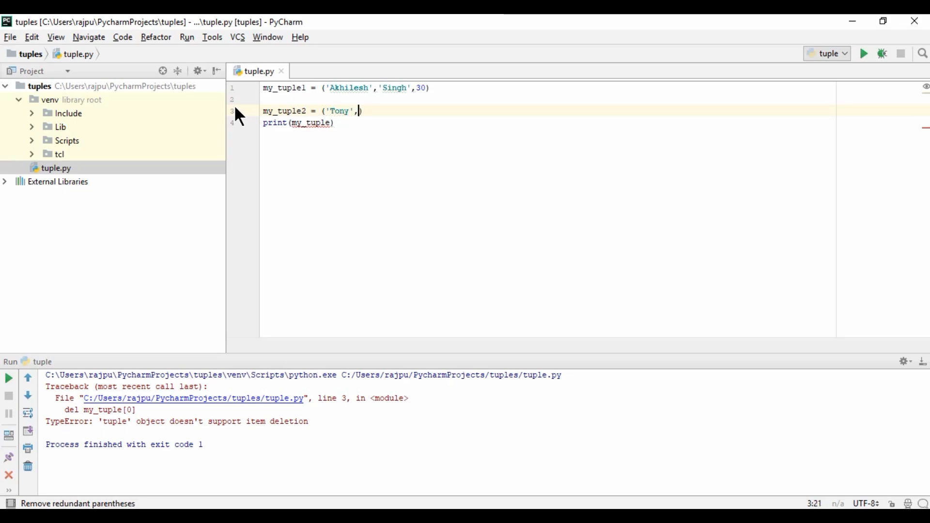
{"action": "type", "text": "''"}
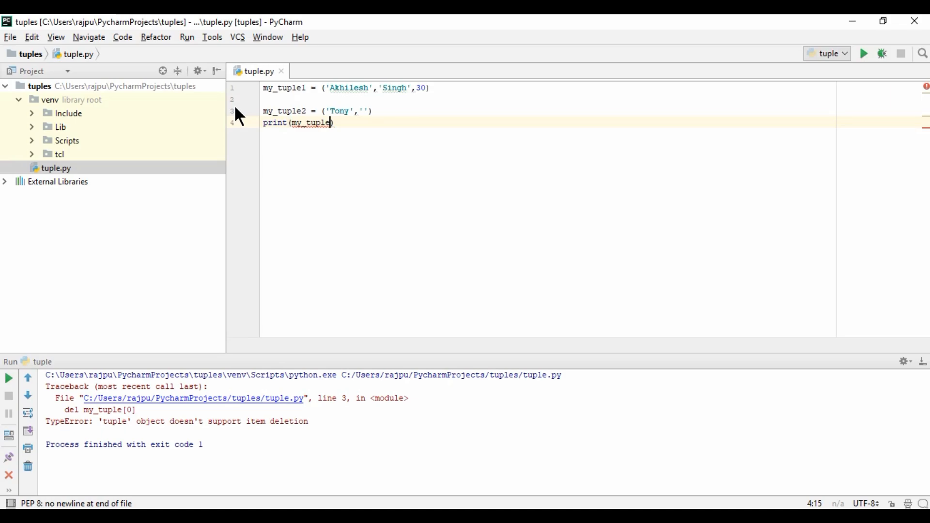
{"action": "type", "text": "S"}
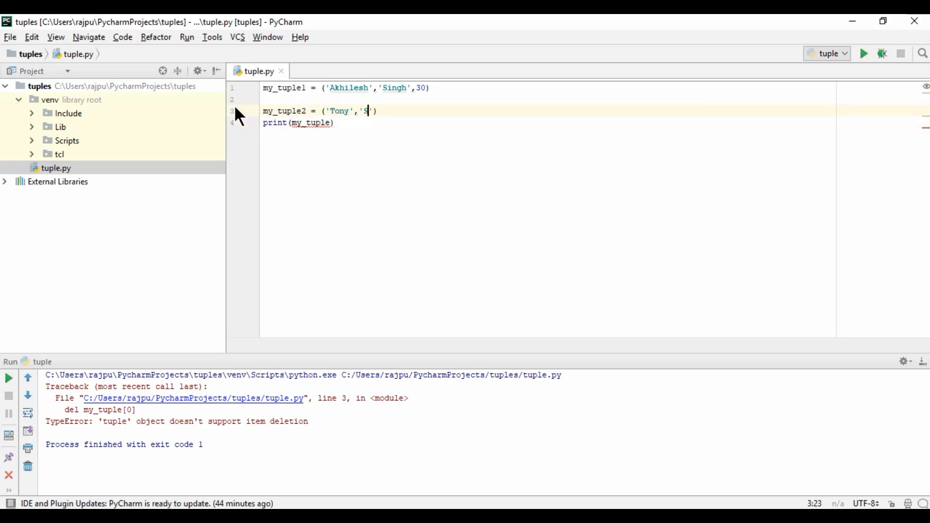
{"action": "type", "text": "tar"}
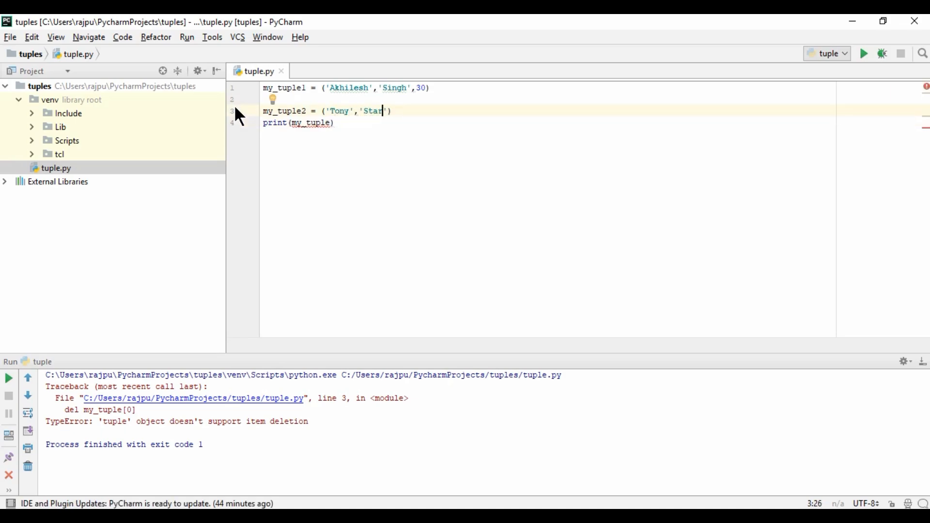
{"action": "type", "text": "k,"}
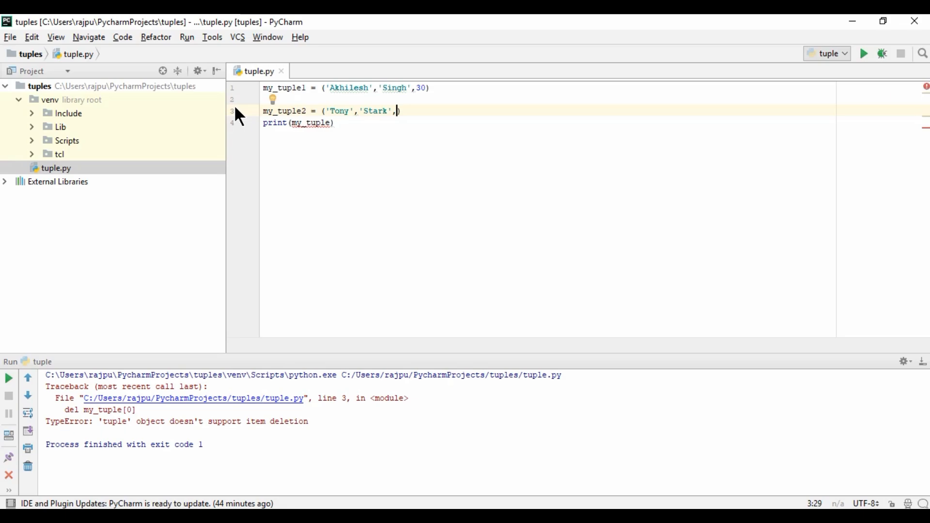
{"action": "type", "text": "42"}
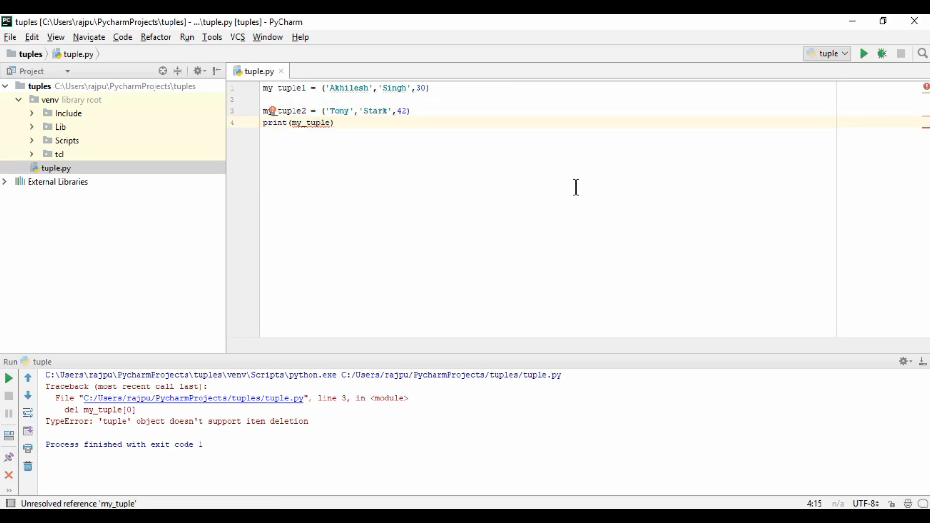
Print my_tuple1+my_tuple2 and run, showing all six items in the output
{"action": "type", "text": "+my"}
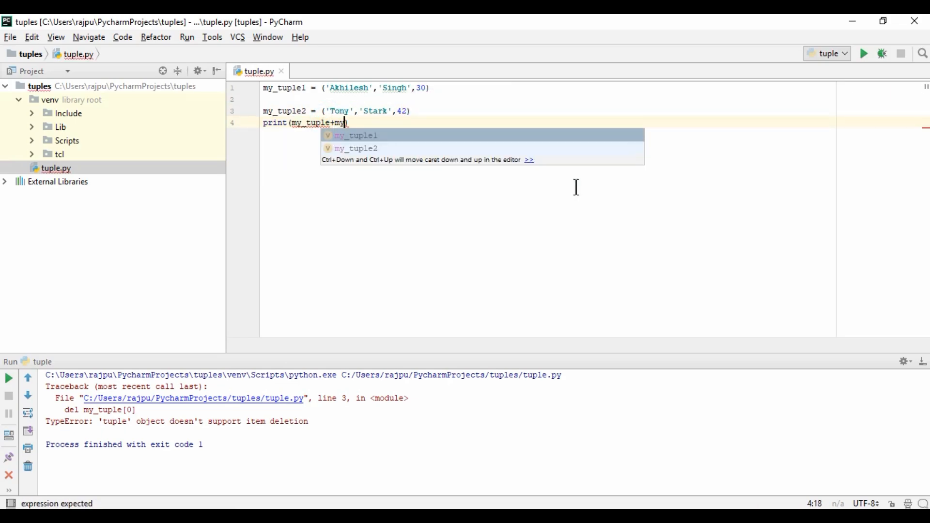
{"action": "key", "text": "Down"}
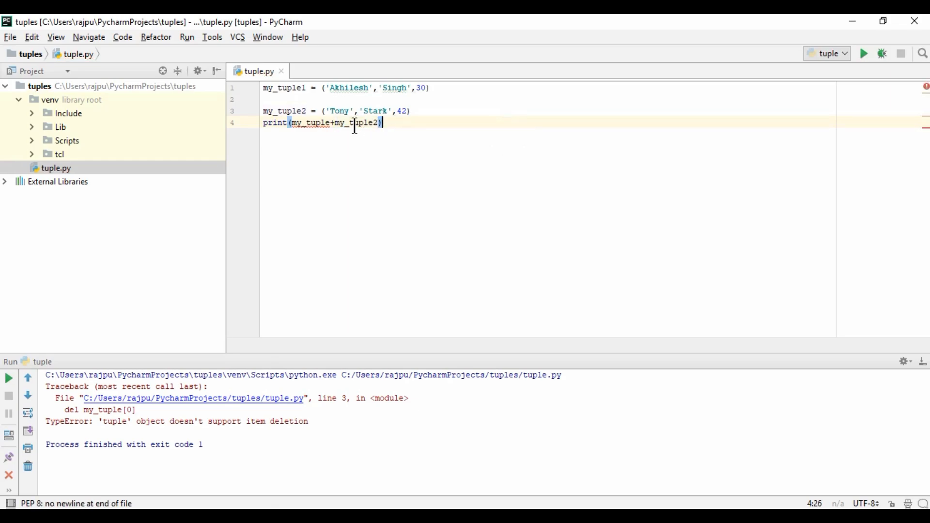
{"action": "mouse_move", "coordinate": [303, 122]}
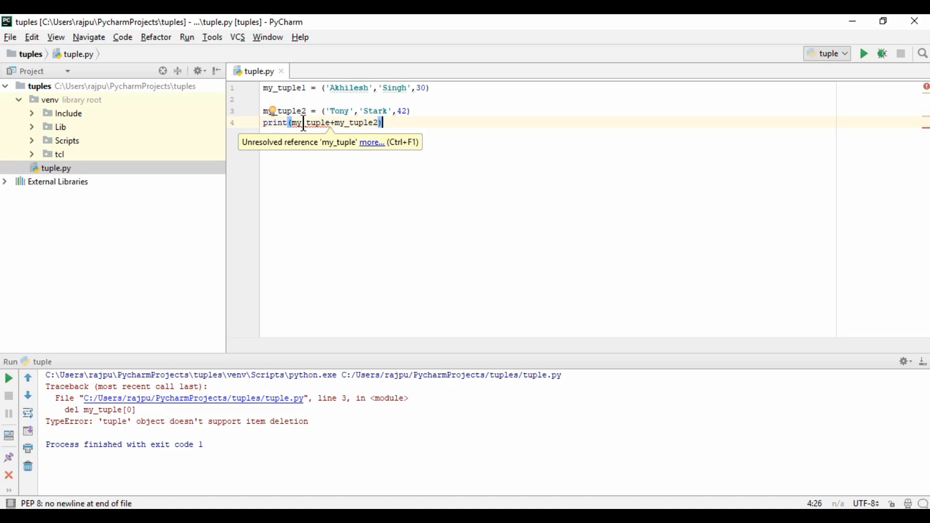
{"action": "type", "text": "1"}
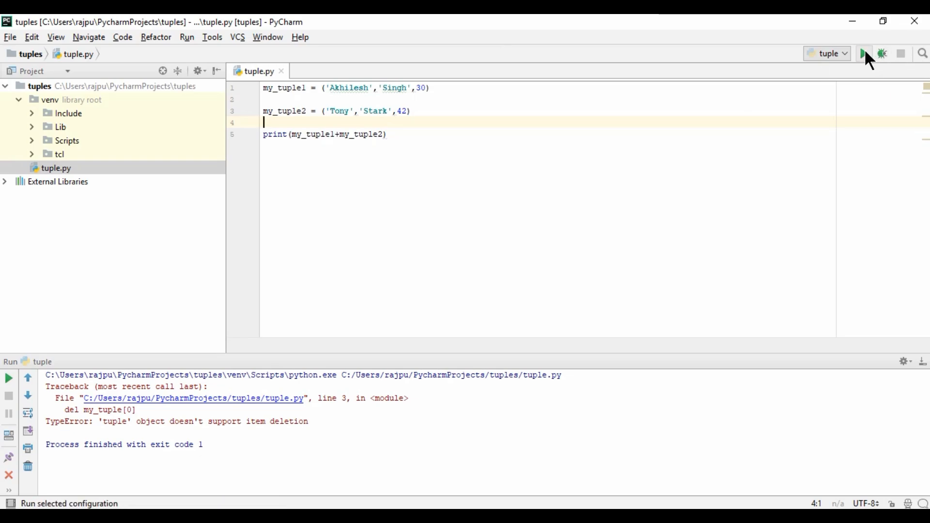
{"action": "left_click", "coordinate": [863, 53]}
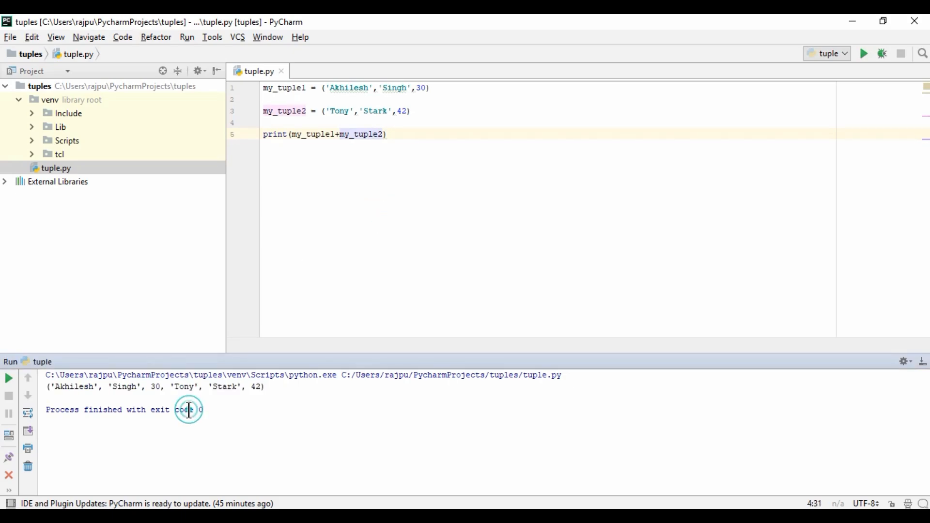
{"action": "left_click_drag", "start_coordinate": [49, 387], "coordinate": [143, 386]}
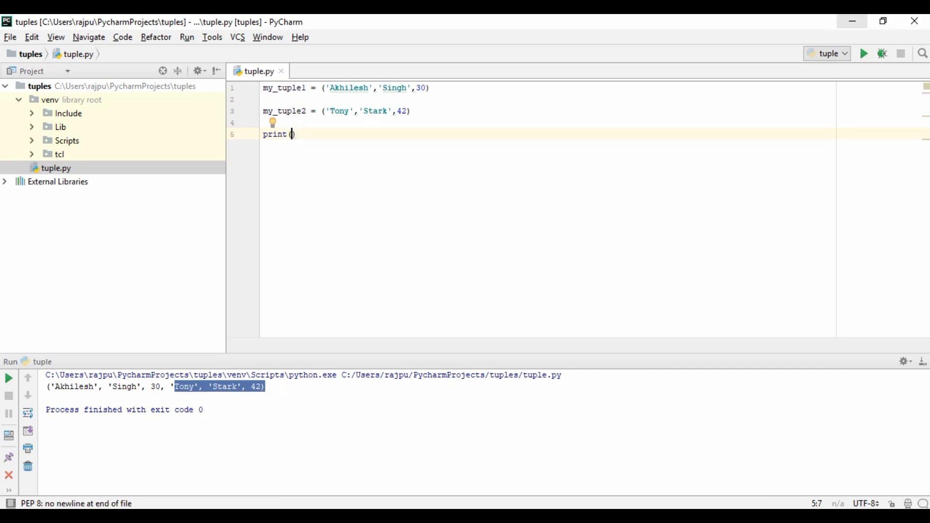
Print len(my_tuple1) and run to get 3, then select len for removal
{"action": "type", "text": "("}
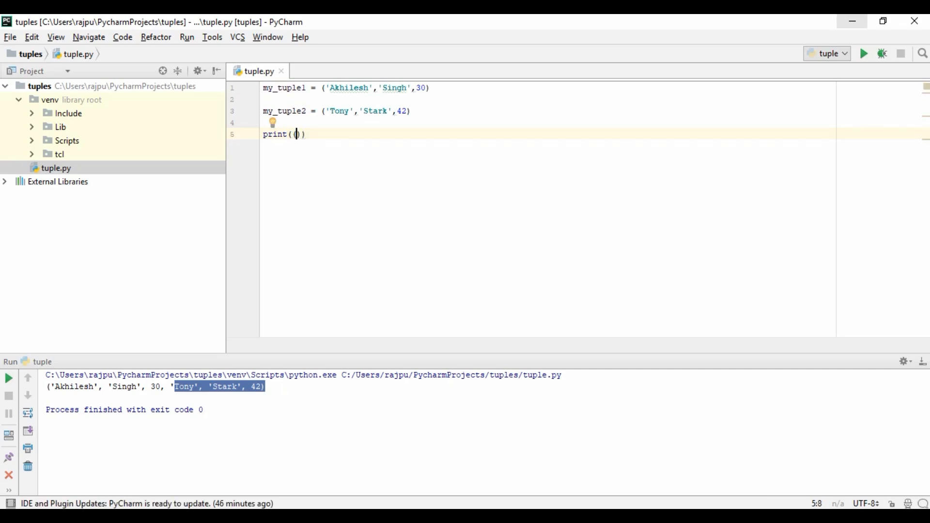
{"action": "type", "text": "("}
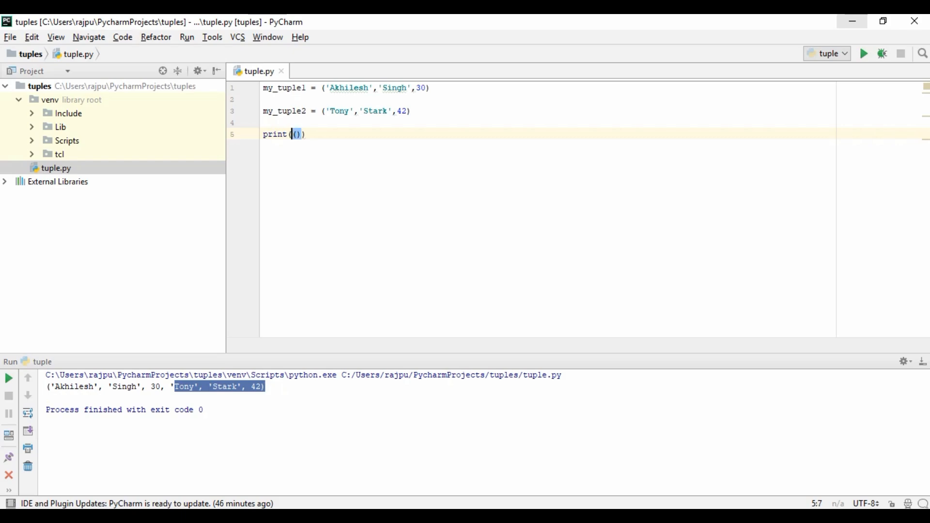
{"action": "type", "text": "len"}
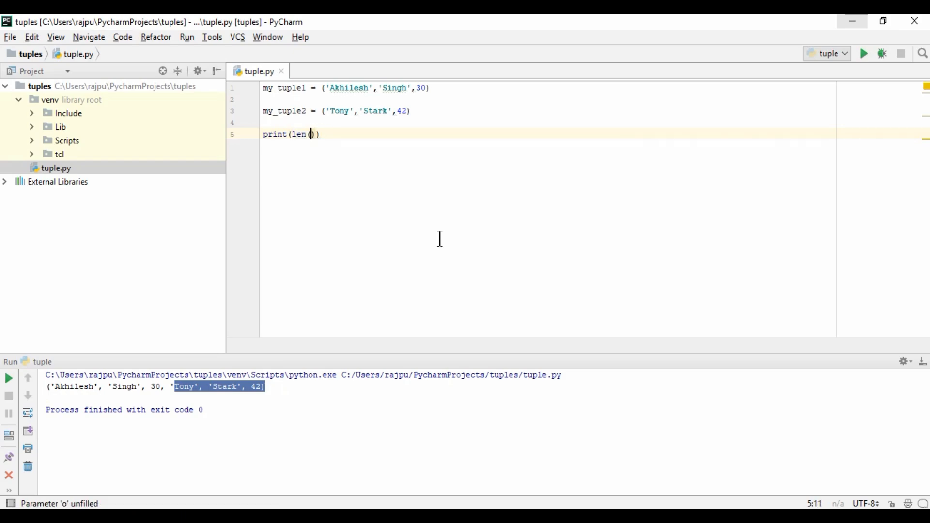
{"action": "type", "text": "my_tuple1"}
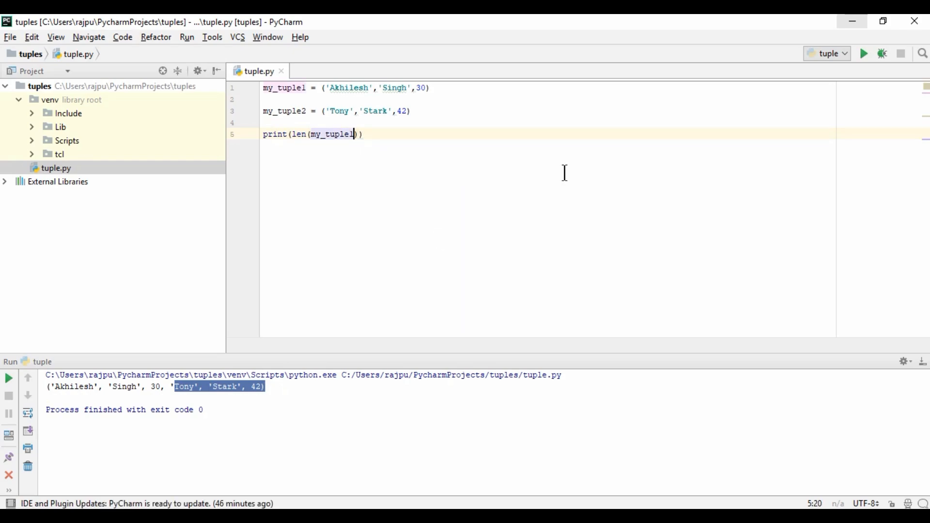
{"action": "left_click", "coordinate": [863, 54]}
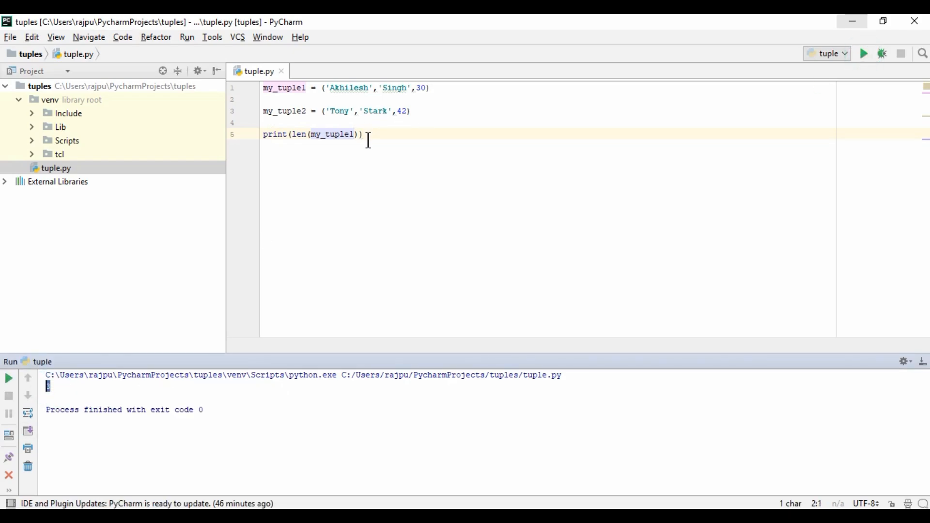
{"action": "mouse_move", "coordinate": [358, 133]}
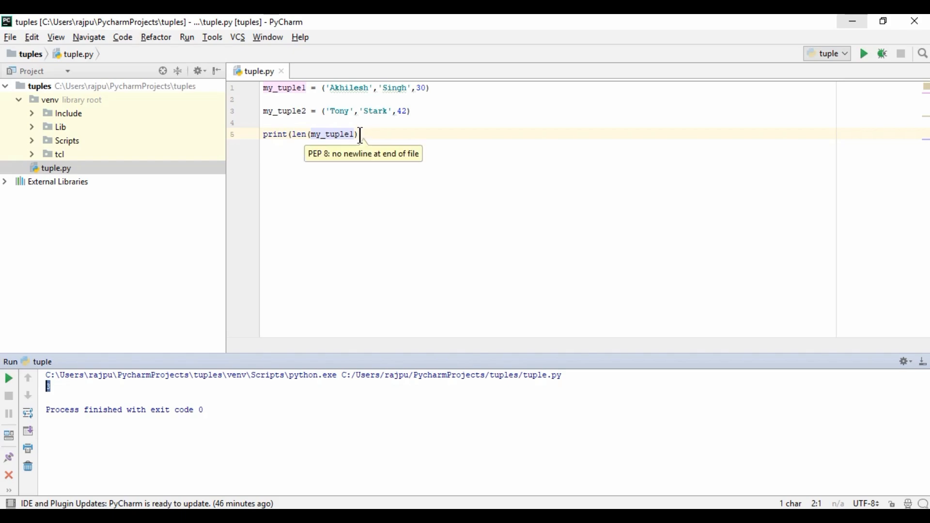
{"action": "double_click", "coordinate": [336, 134]}
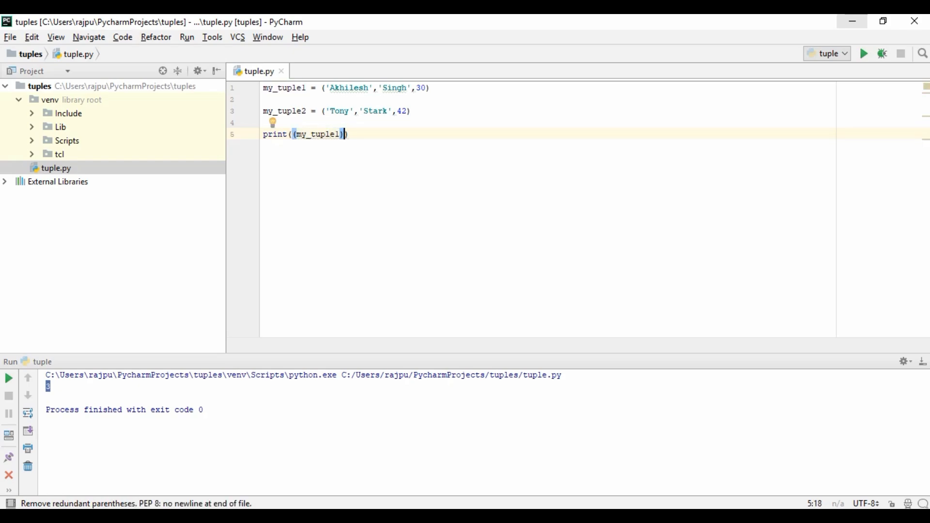
Print (my_tuple1)*4 and run, repeating its three items four times
{"action": "type", "text": "*4"}
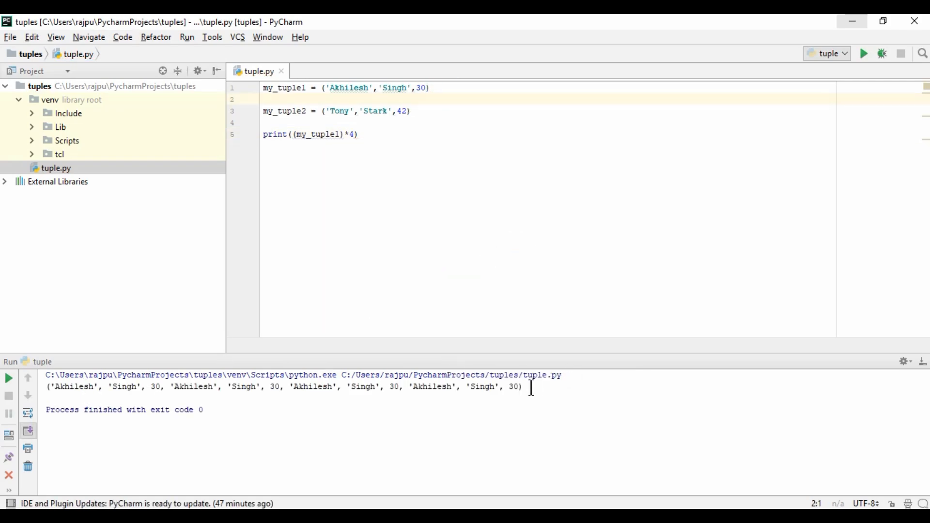
{"action": "left_click", "coordinate": [50, 386]}
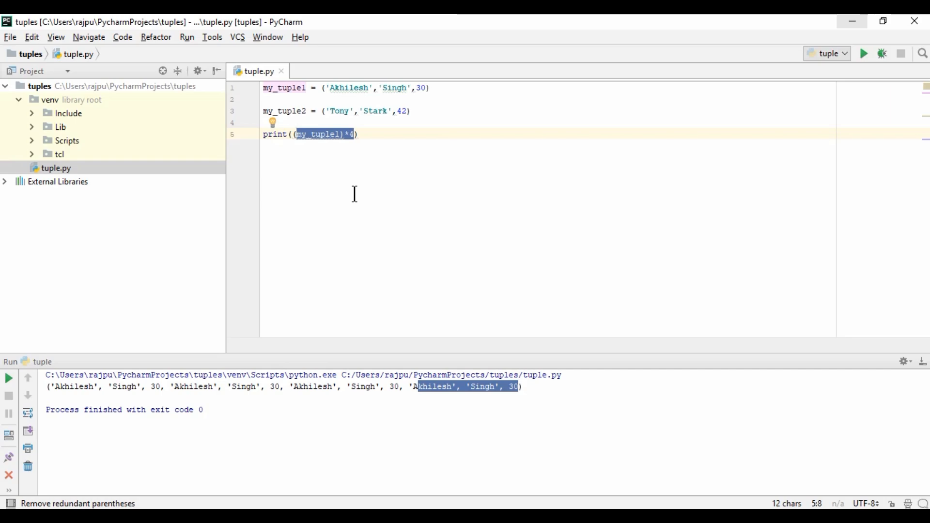
Test 30 in my_tuple1 and run, printing True
{"action": "type", "text": "30 in"}
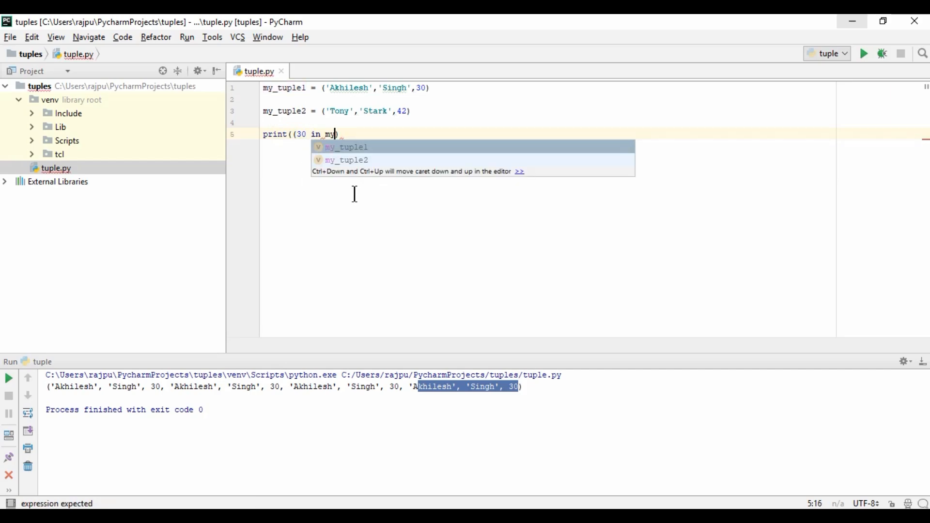
{"action": "key", "text": "Tab"}
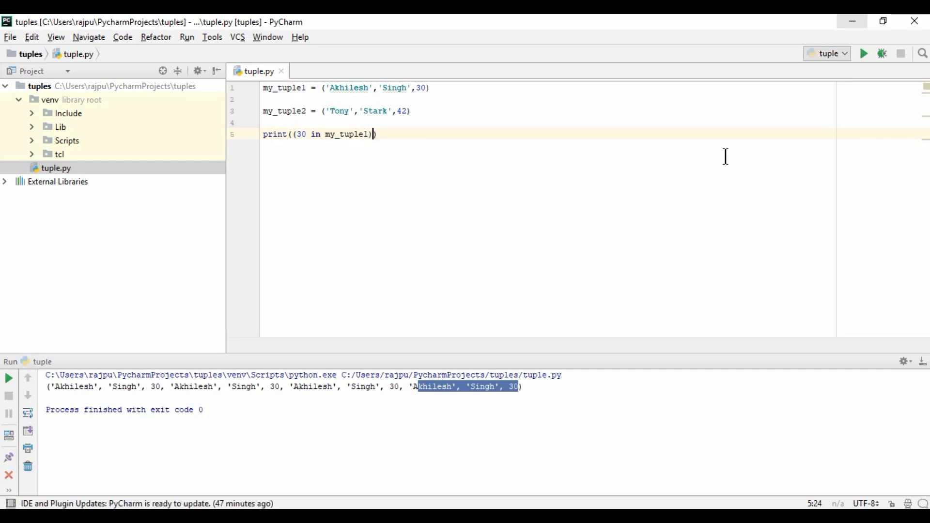
{"action": "left_click", "coordinate": [862, 54]}
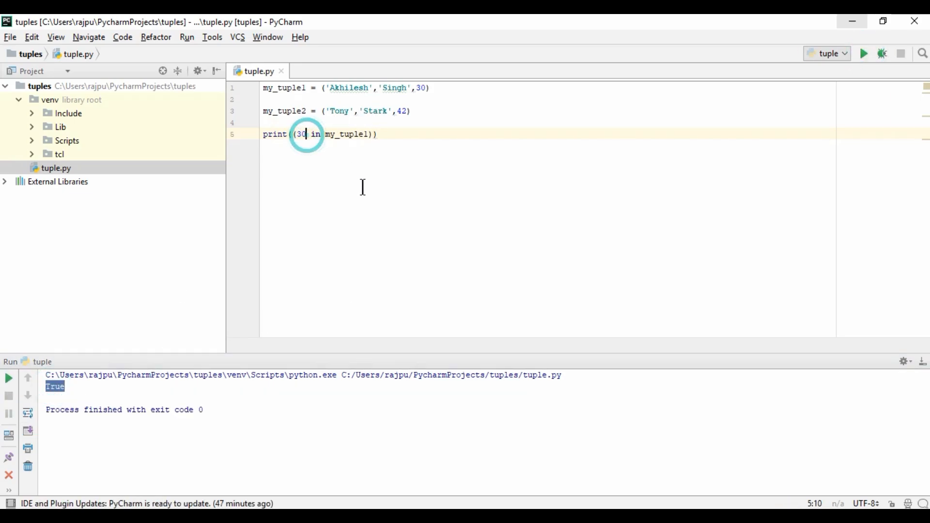
Change the test to 'Tony' in my_tuple1 and run, printing False
{"action": "type", "text": "''"}
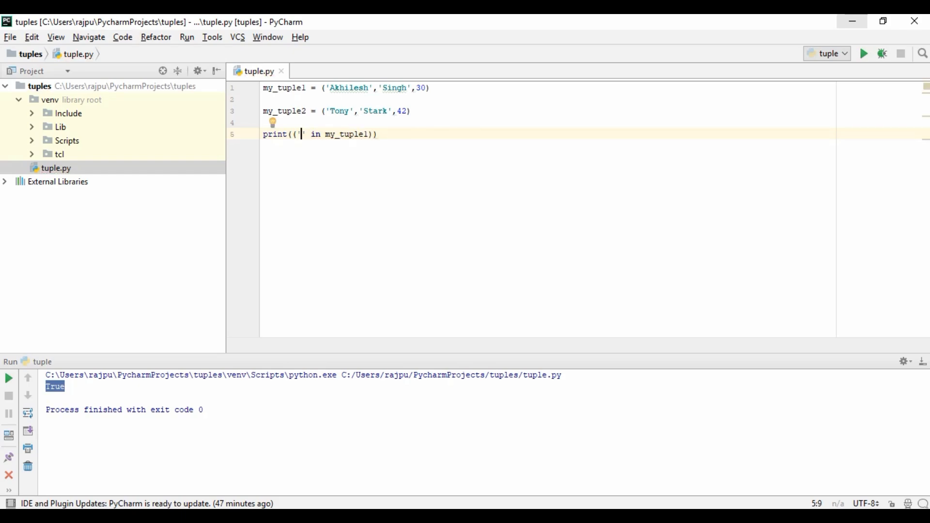
{"action": "type", "text": "Ty"}
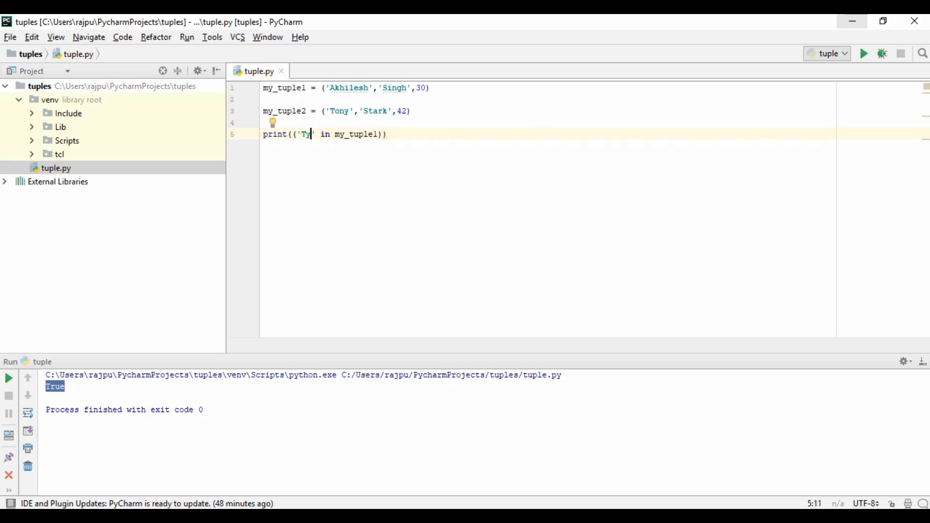
{"action": "type", "text": "ony"}
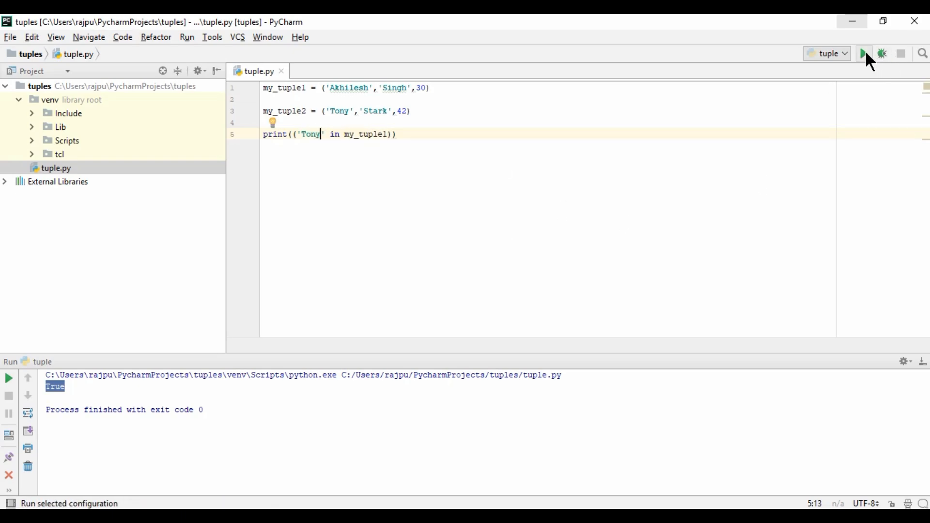
{"action": "left_click", "coordinate": [863, 53]}
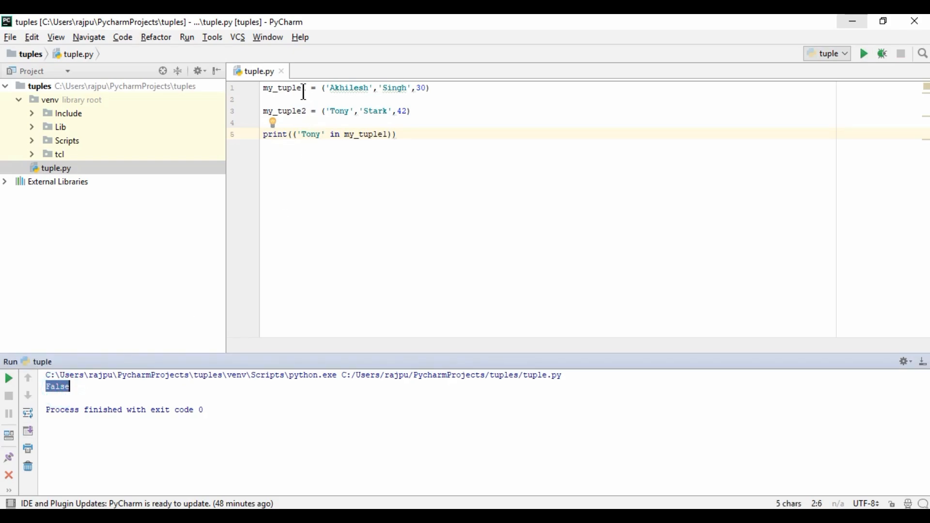
{"action": "double_click", "coordinate": [283, 88]}
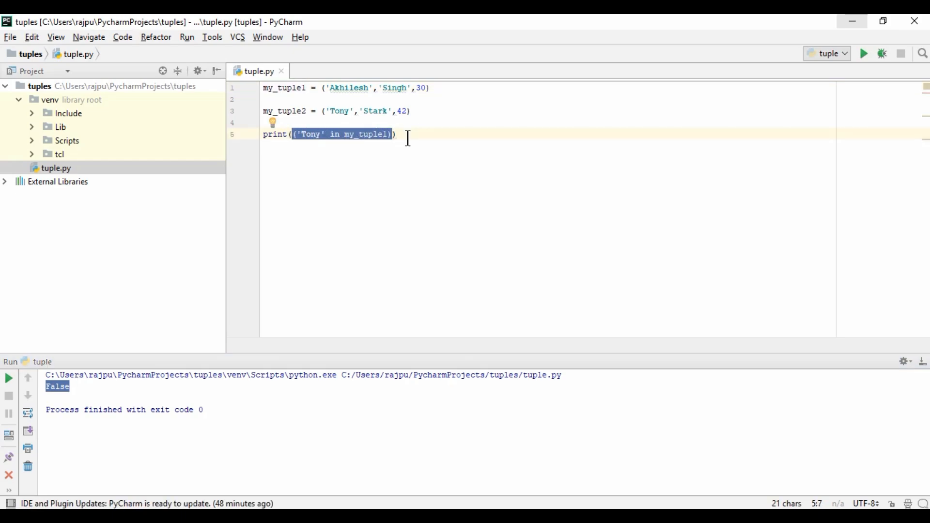
{"action": "type", "text": "my"}
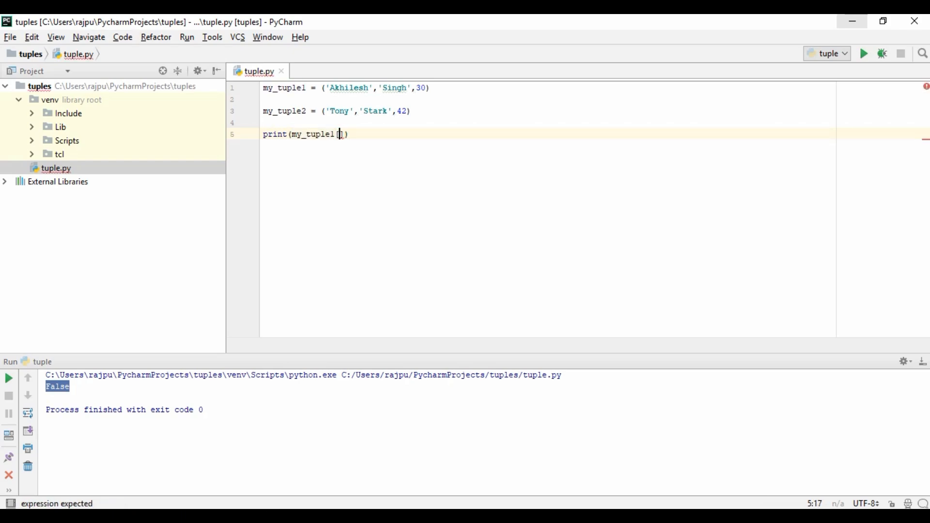
{"action": "type", "text": ":2"}
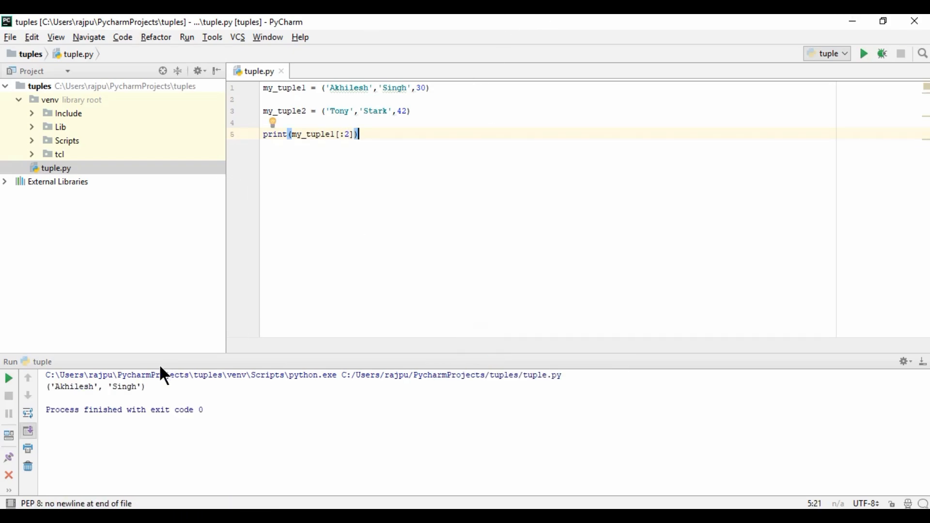
{"action": "double_click", "coordinate": [73, 386]}
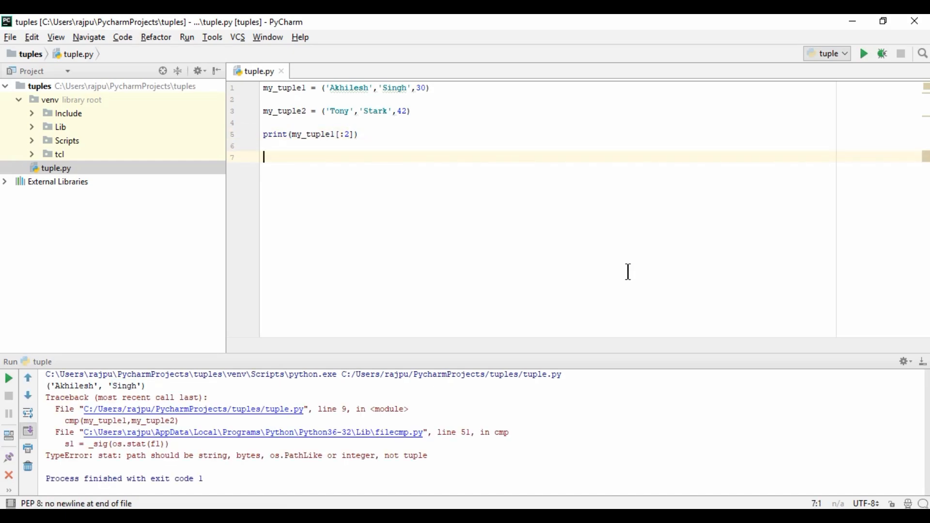
Make line 5 print(max((1,2,3,4,5))) and run it, outputting 5
{"action": "type", "text": "max"}
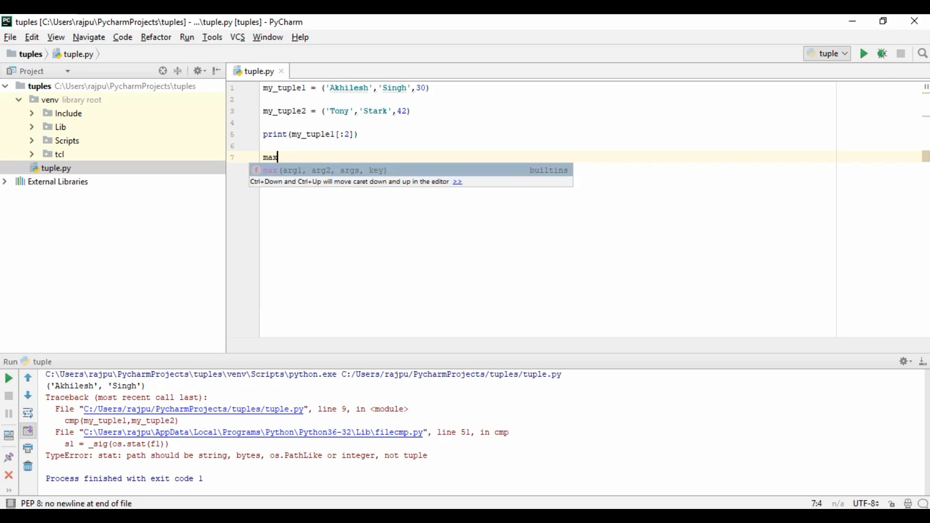
{"action": "type", "text": "("}
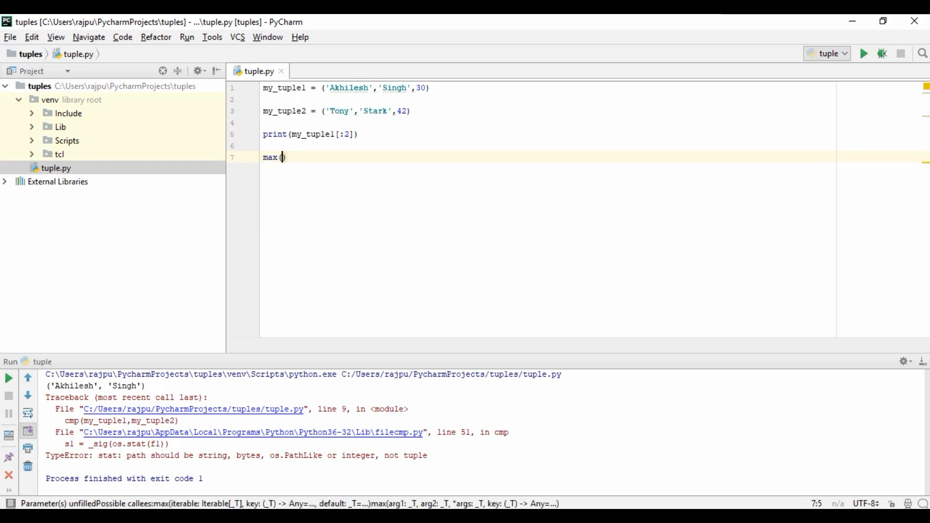
{"action": "type", "text": ")"}
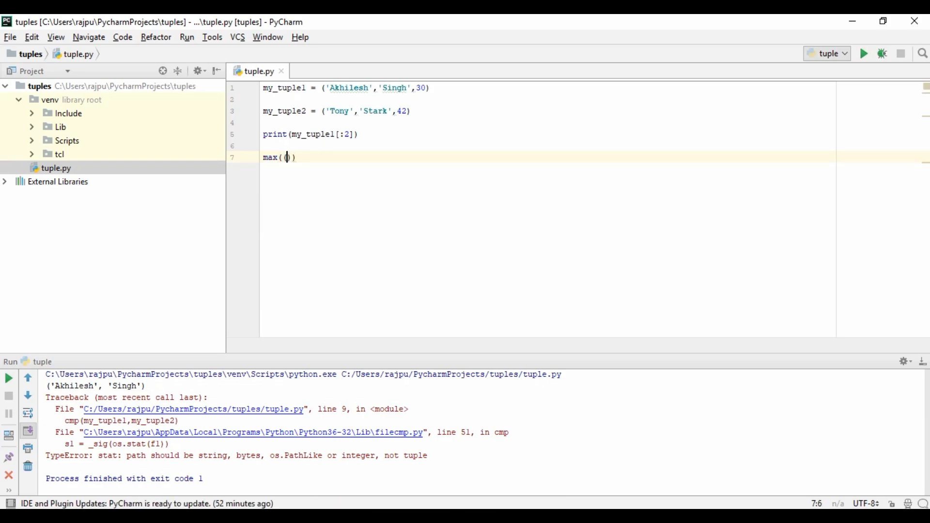
{"action": "type", "text": "(1,2,3,45"}
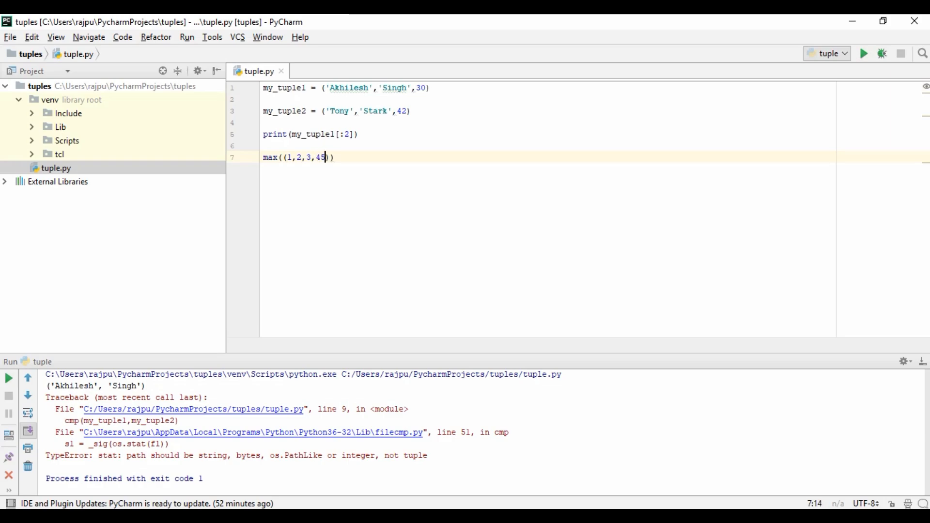
{"action": "type", "text": ",5"}
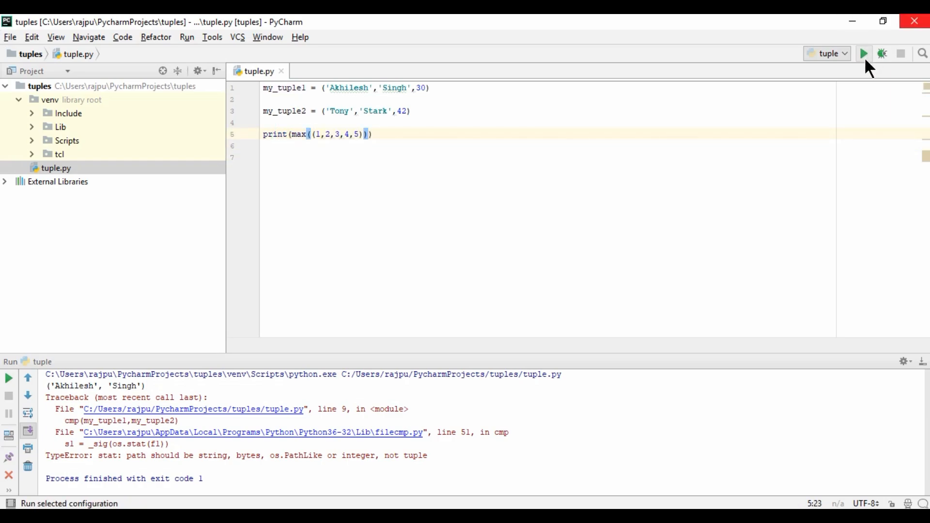
{"action": "left_click", "coordinate": [862, 53]}
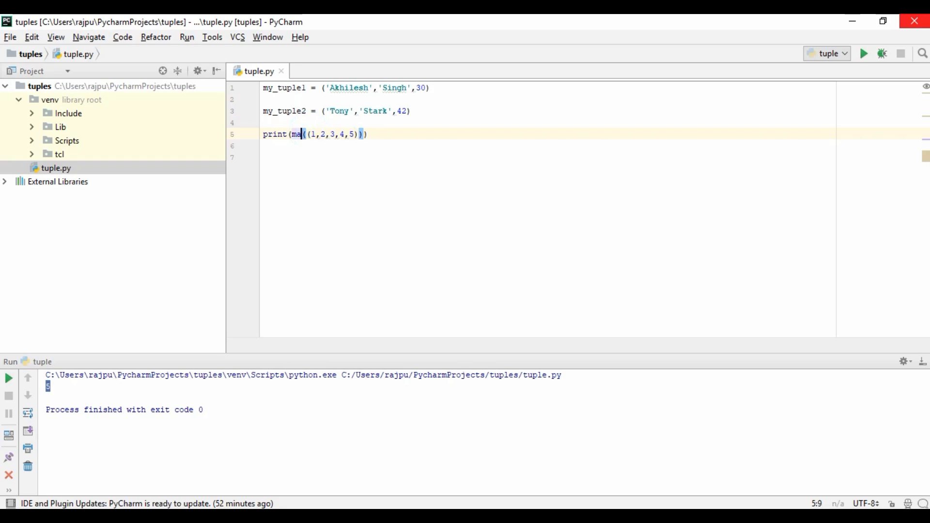
Change max to min on line 5 and run it, outputting 1
{"action": "type", "text": "n"}
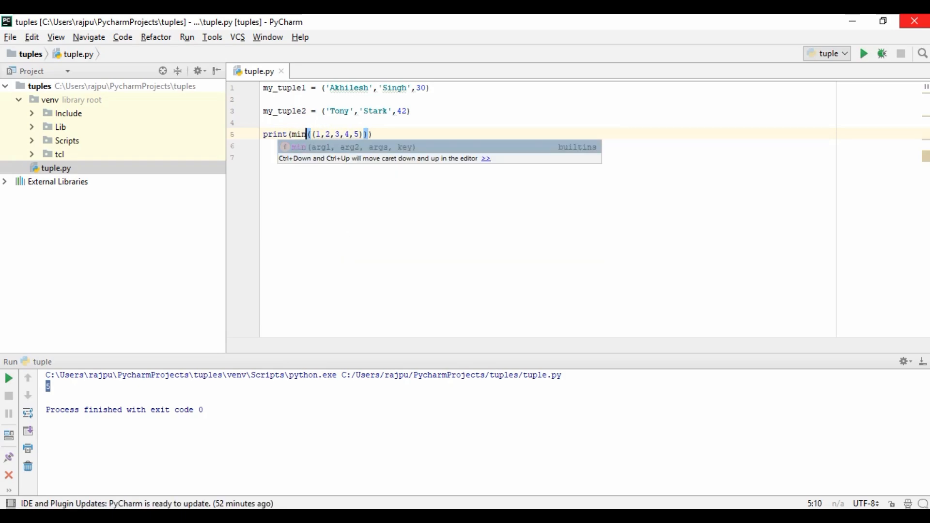
{"action": "left_click", "coordinate": [863, 53]}
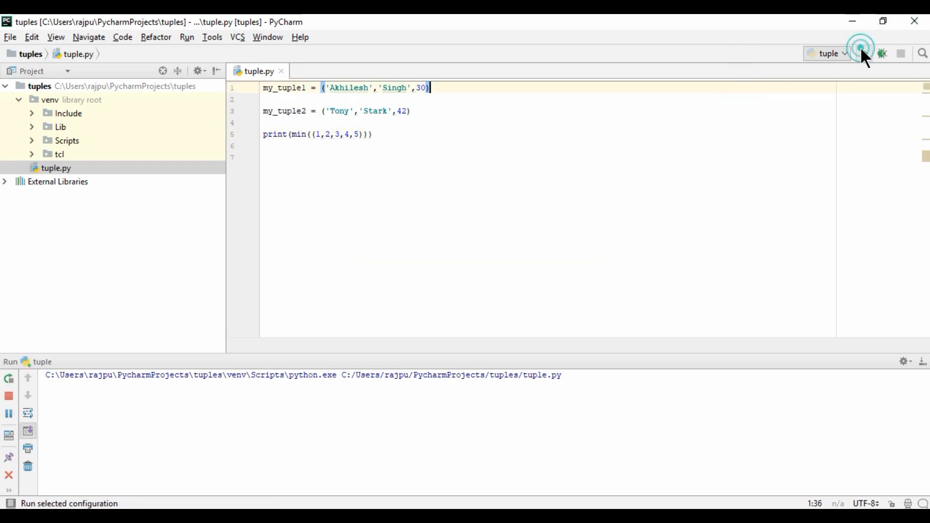
{"action": "left_click", "coordinate": [863, 54]}
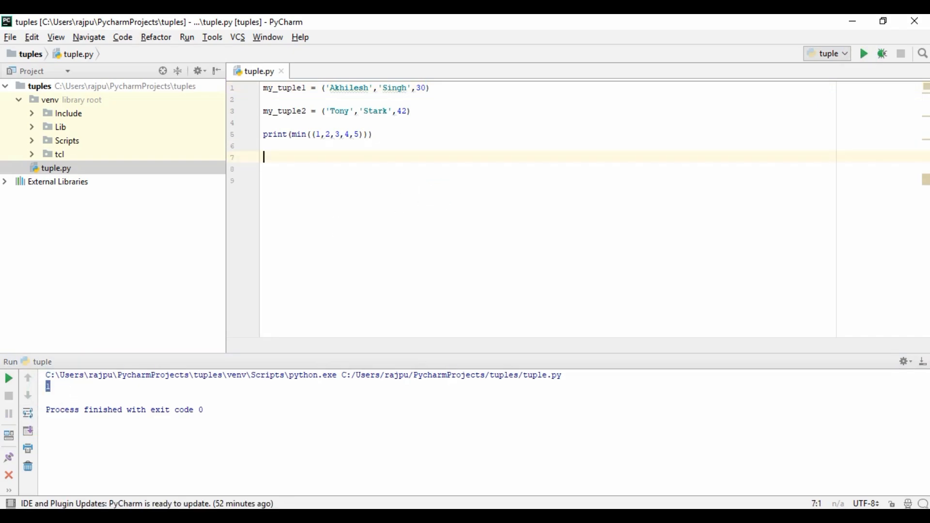
Write tuple([1,2,3,4,5]) on line 7 and start wrapping it in print()
{"action": "type", "text": "tuple"}
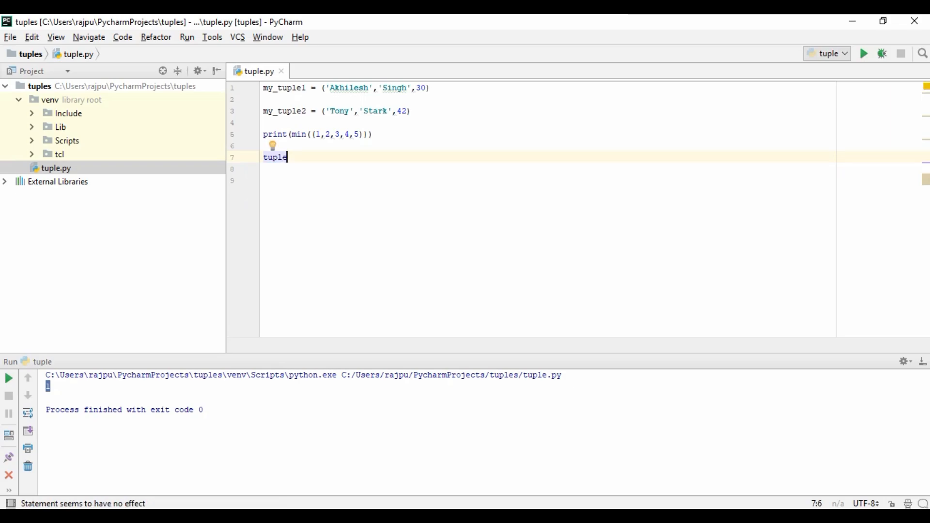
{"action": "type", "text": "()"}
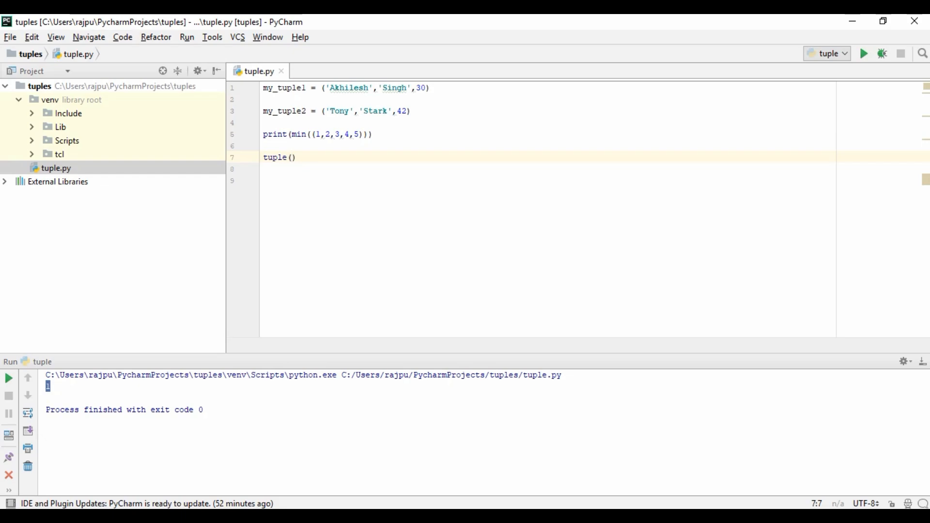
{"action": "type", "text": "[]"}
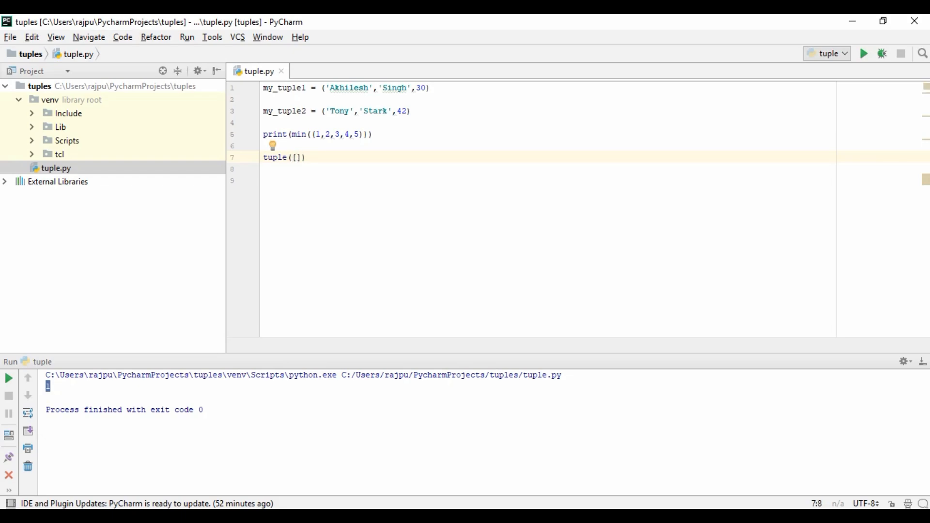
{"action": "type", "text": "1,"}
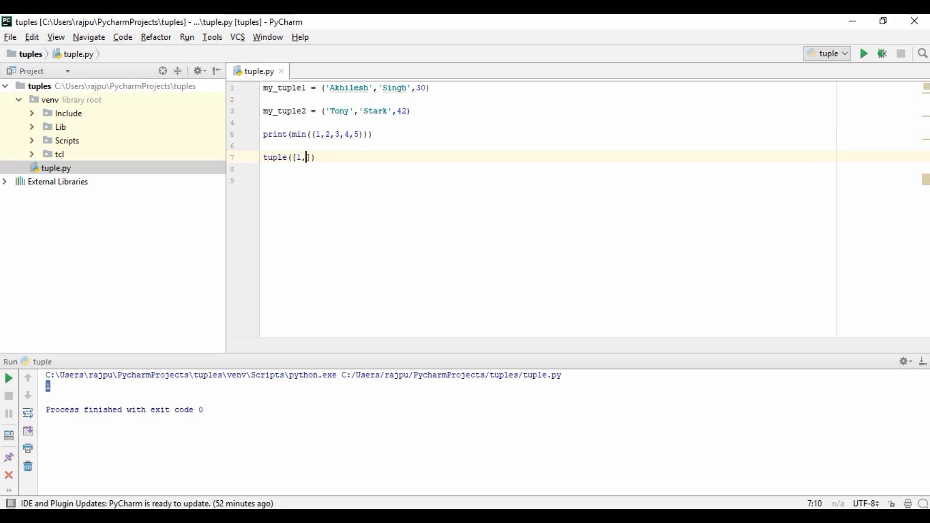
{"action": "type", "text": "2,3,4,5"}
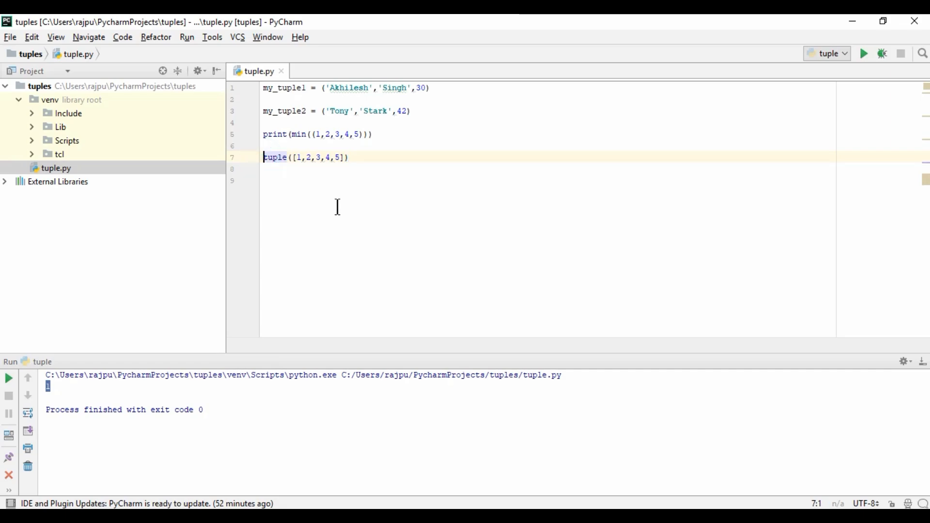
{"action": "type", "text": "print"}
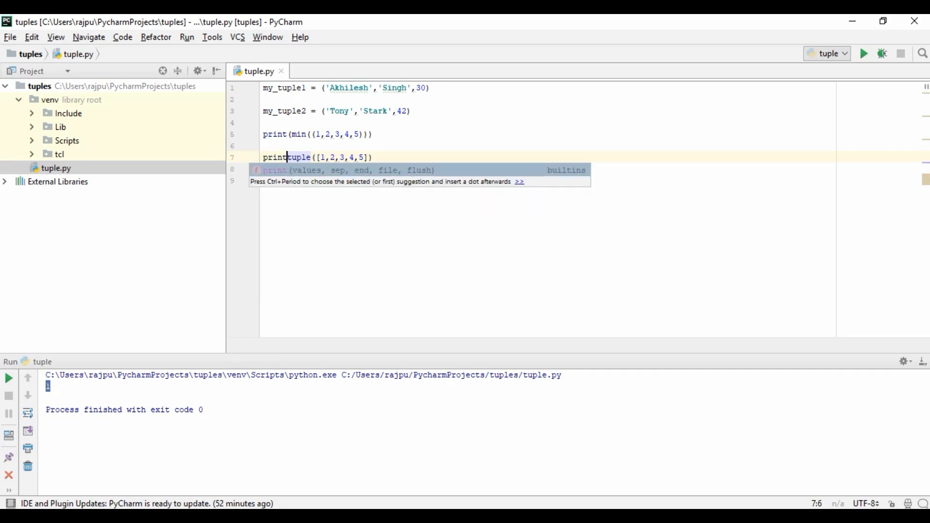